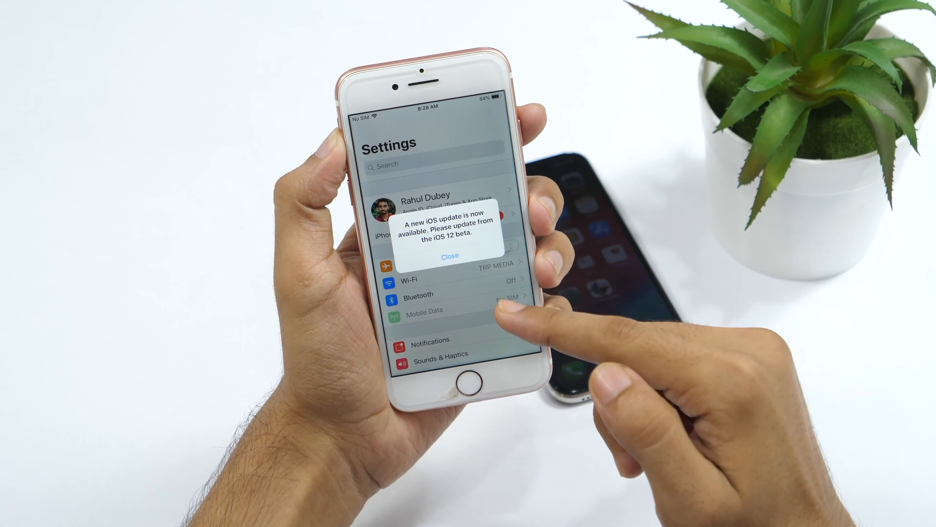
Dismiss the beta update notice and view the iOS 12 update under General > Software Update.
{"action": "left_click", "coordinate": [449, 255]}
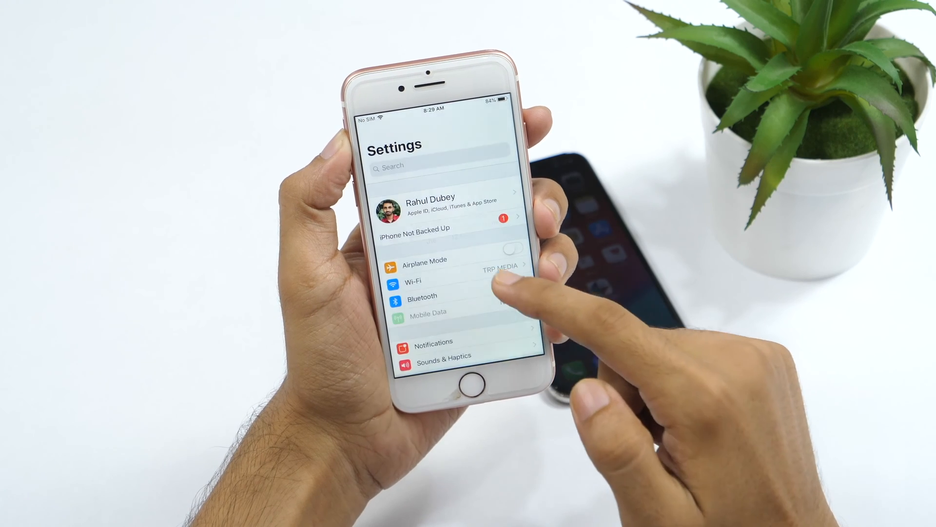
{"action": "scroll", "scroll_direction": "down", "scroll_amount": 3}
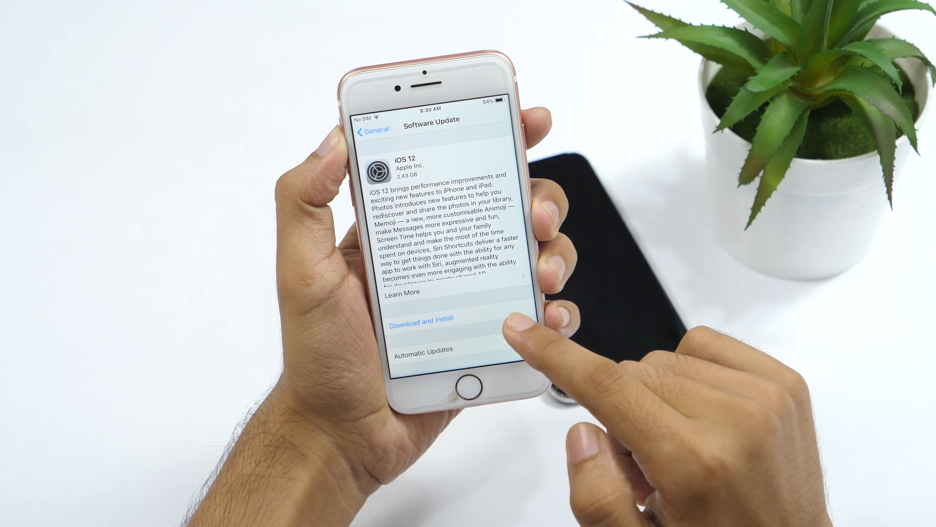
{"action": "left_click", "coordinate": [373, 130]}
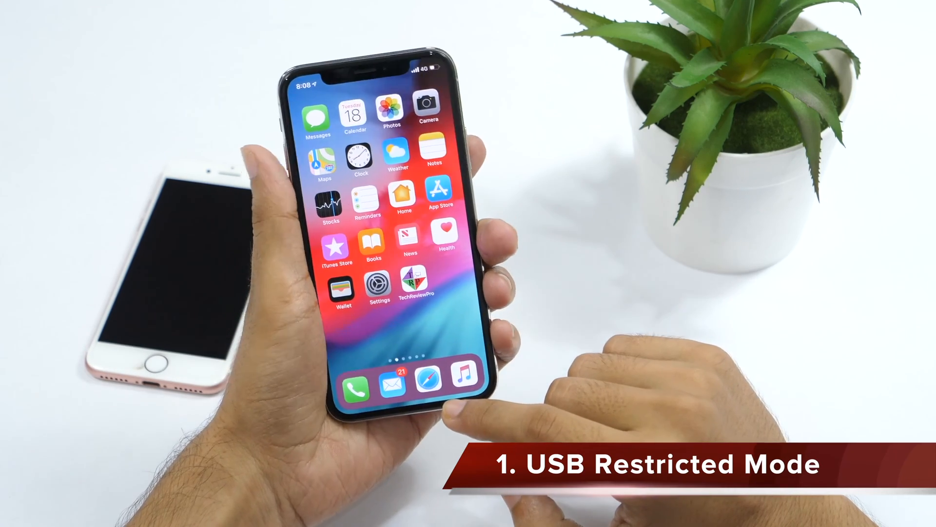
Reach Allow Access When Locked at the bottom of Face ID & Passcode.
{"action": "scroll", "scroll_direction": "left", "scroll_amount": 3}
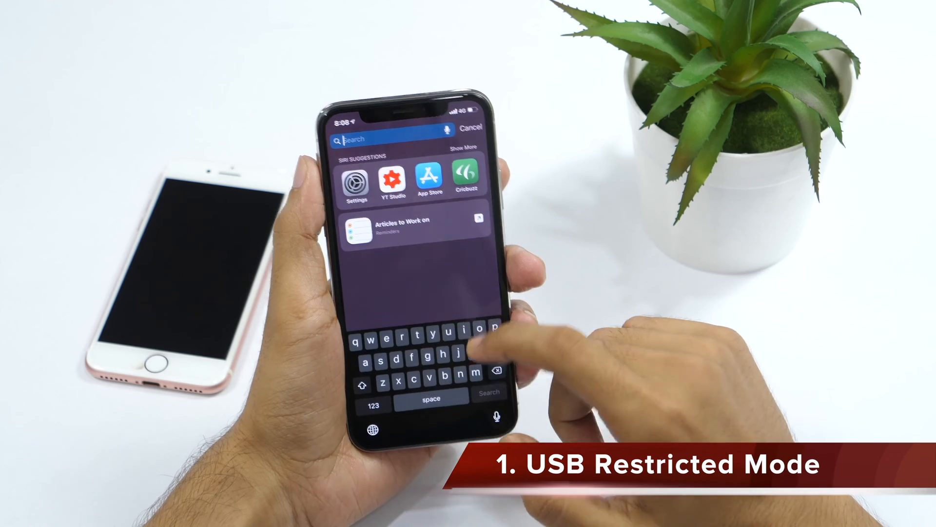
{"action": "left_click", "coordinate": [471, 129]}
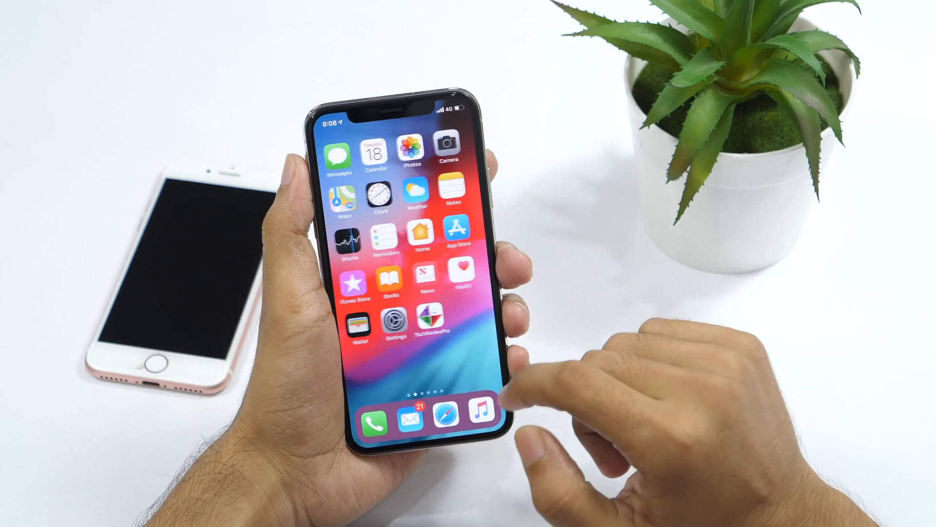
{"action": "left_click", "coordinate": [393, 320]}
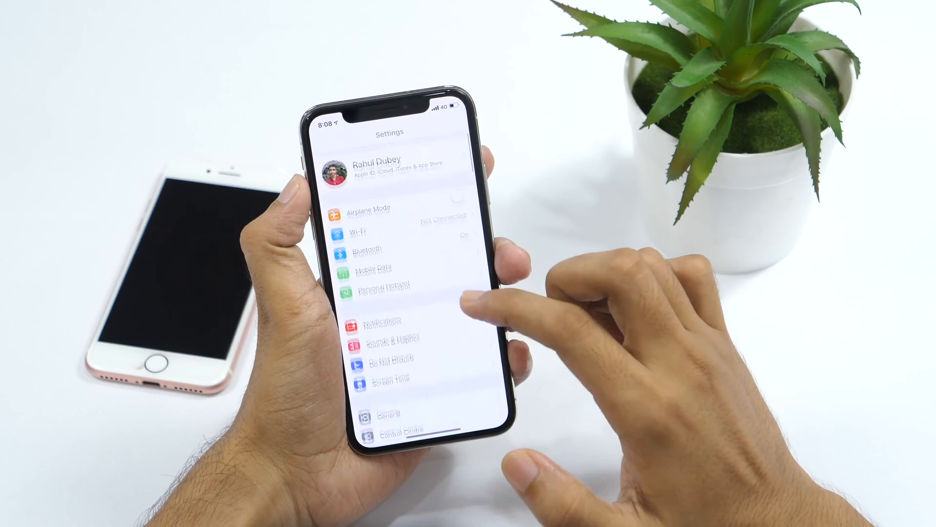
{"action": "scroll", "scroll_direction": "down", "scroll_amount": 3}
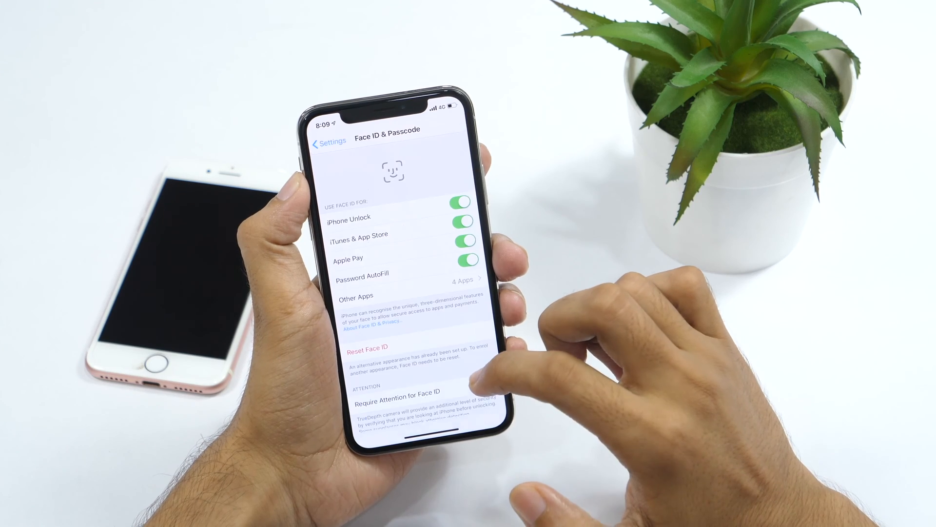
{"action": "scroll", "scroll_direction": "down", "scroll_amount": 3}
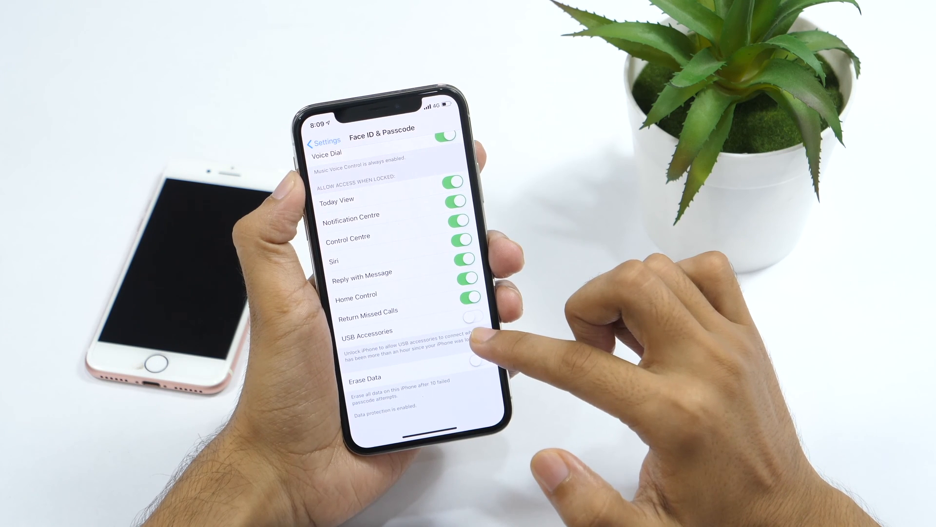
Toggle the USB Accessories switch on and back off so accessories stay blocked while locked.
{"action": "left_click", "coordinate": [461, 315]}
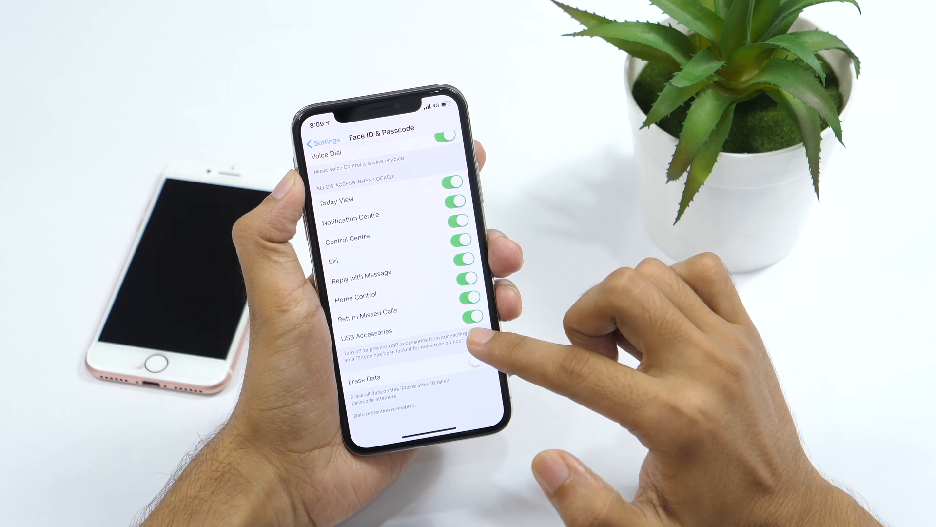
{"action": "left_click", "coordinate": [475, 315]}
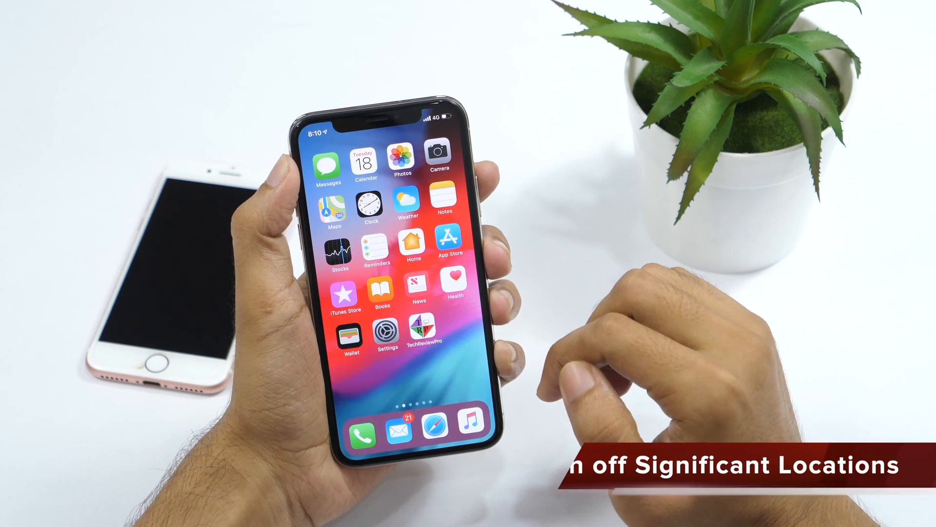
Reach System Services at the bottom of Privacy's Location Services list.
{"action": "left_click", "coordinate": [385, 339]}
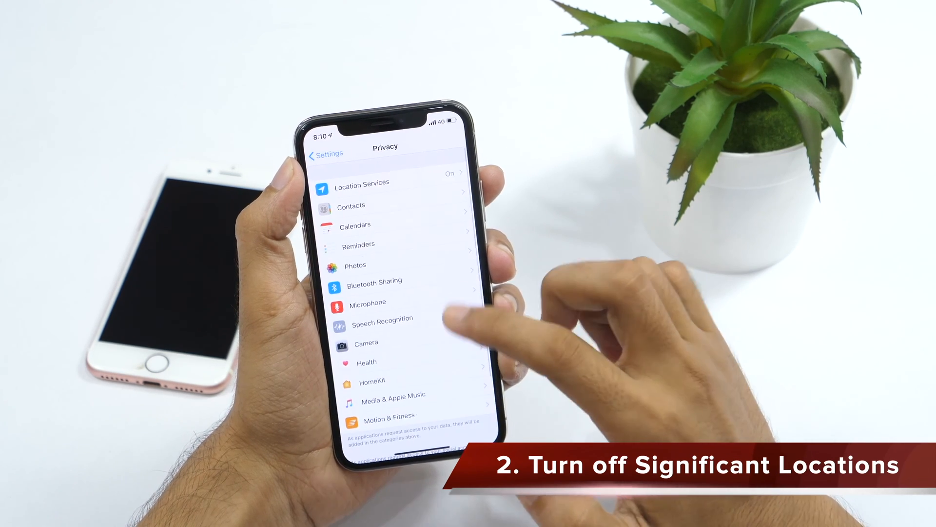
{"action": "left_click", "coordinate": [361, 182]}
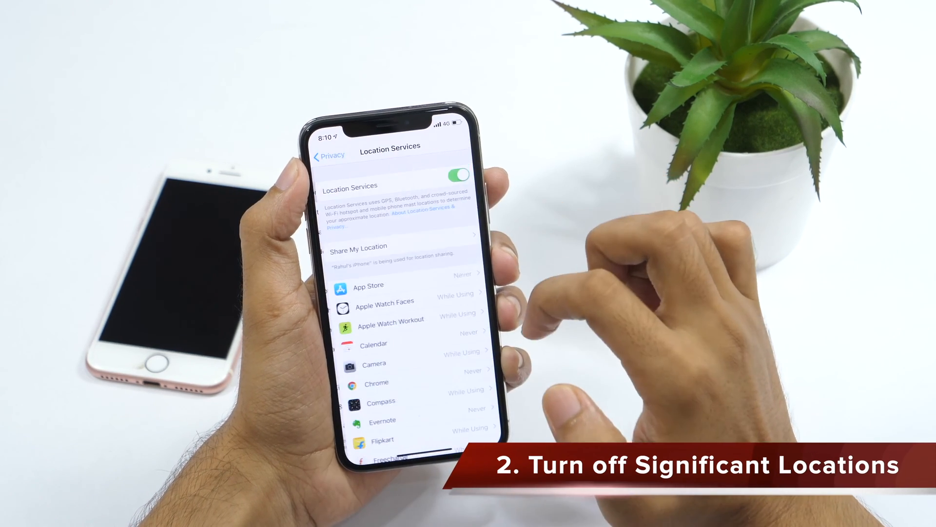
{"action": "scroll", "scroll_direction": "down", "scroll_amount": 3}
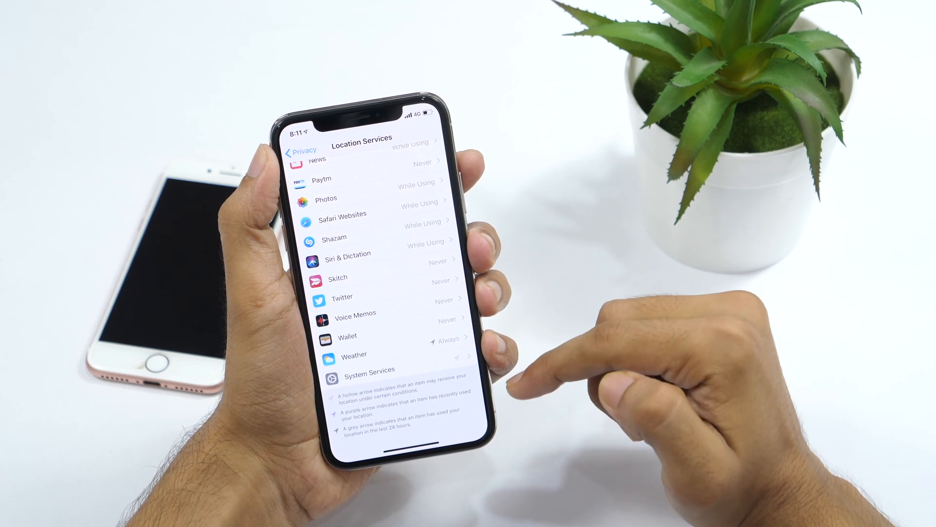
{"action": "left_click", "coordinate": [371, 368]}
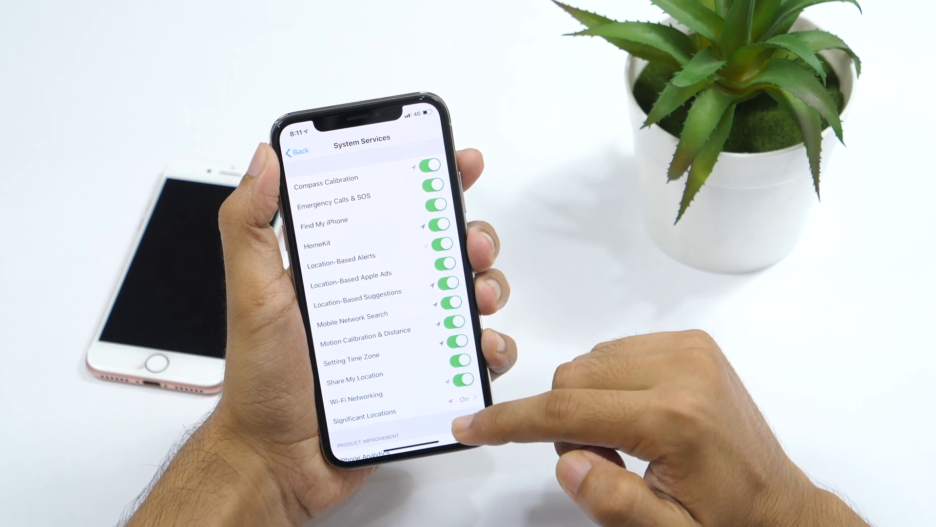
Enter Significant Locations in System Services and switch it off.
{"action": "scroll", "scroll_direction": "down", "scroll_amount": 3}
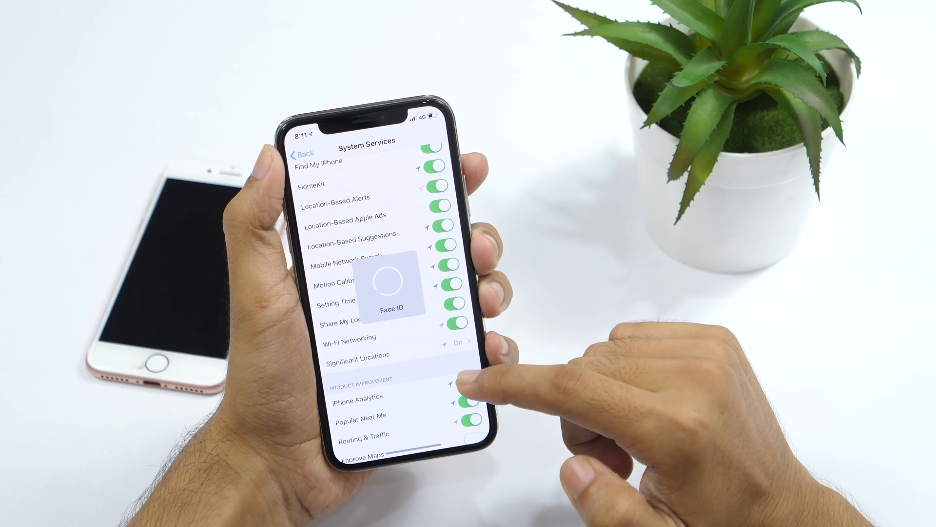
{"action": "left_click", "coordinate": [358, 354]}
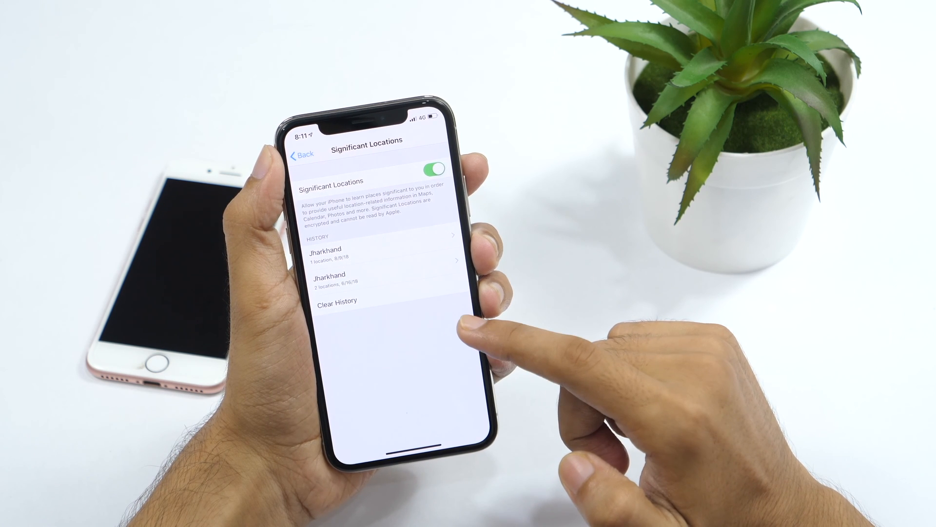
{"action": "mouse_move", "coordinate": [478, 335]}
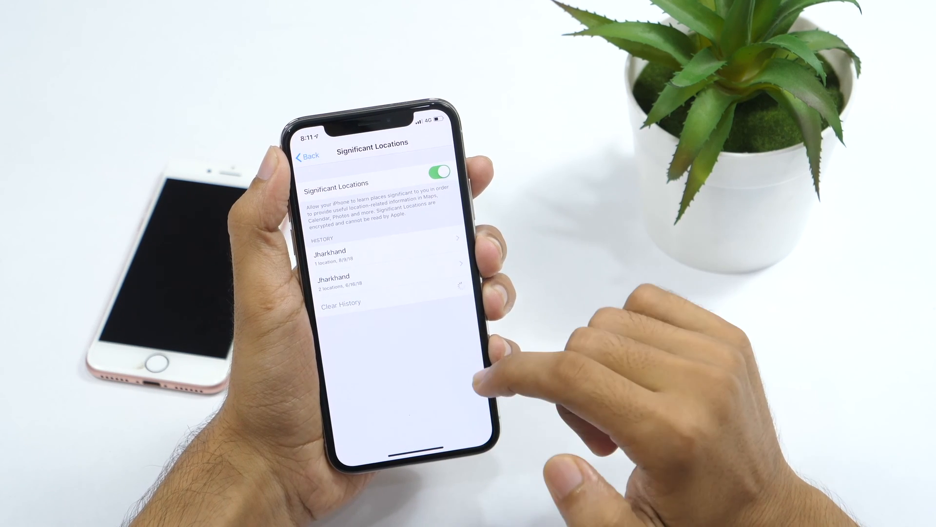
{"action": "left_click", "coordinate": [310, 158]}
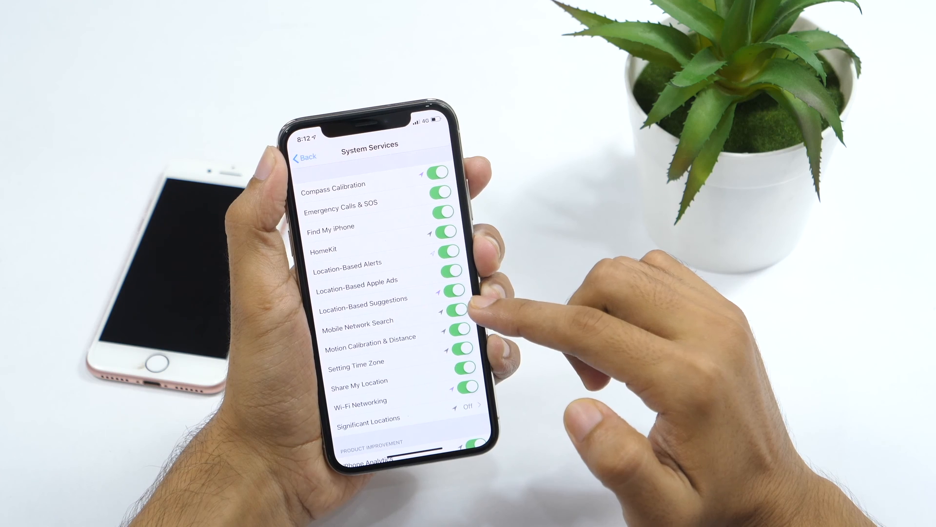
Switch off the Location-Based Alerts and Location-Based Apple Ads system services.
{"action": "left_click", "coordinate": [453, 252]}
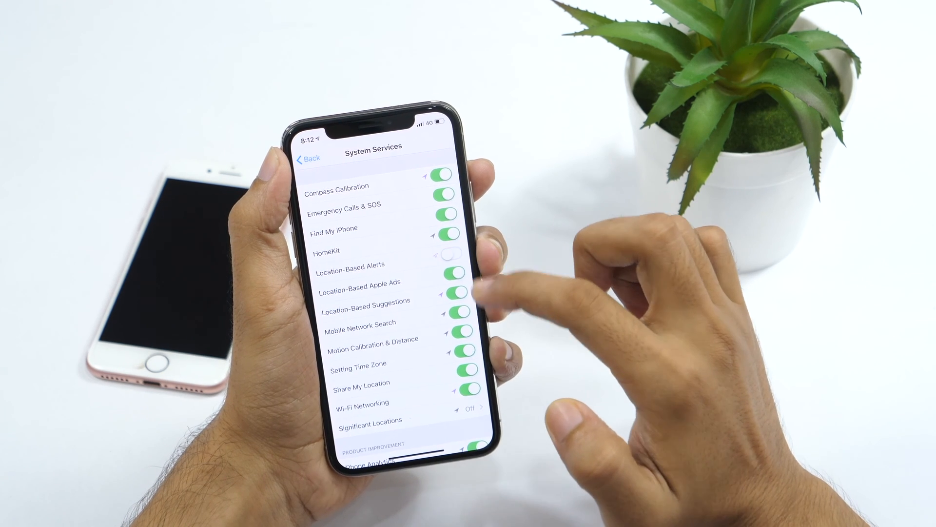
{"action": "left_click", "coordinate": [459, 270]}
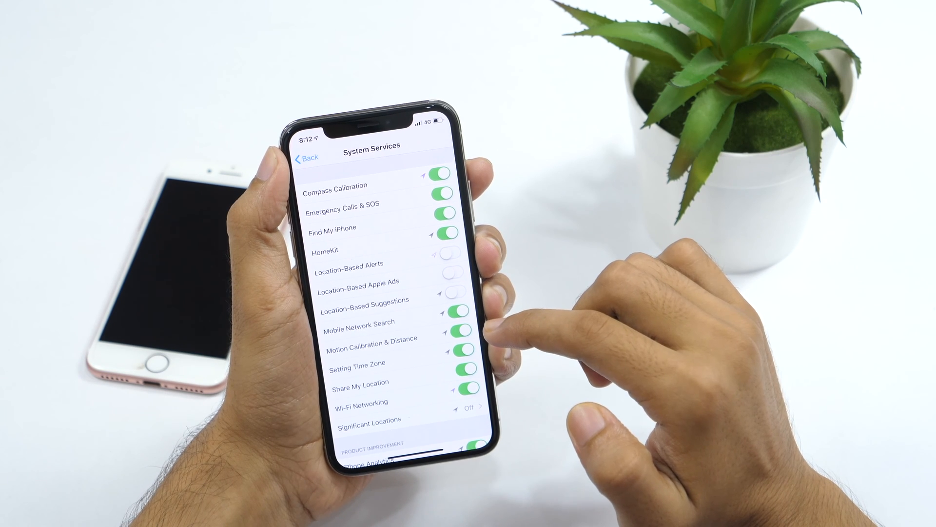
{"action": "mouse_move", "coordinate": [490, 323]}
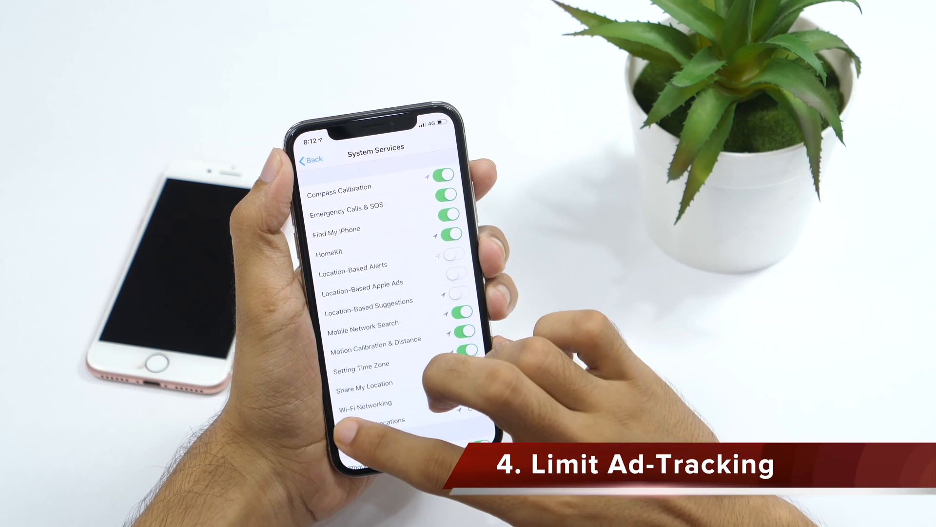
Back out of Location Services and reach Privacy's Advertising settings.
{"action": "left_click", "coordinate": [312, 159]}
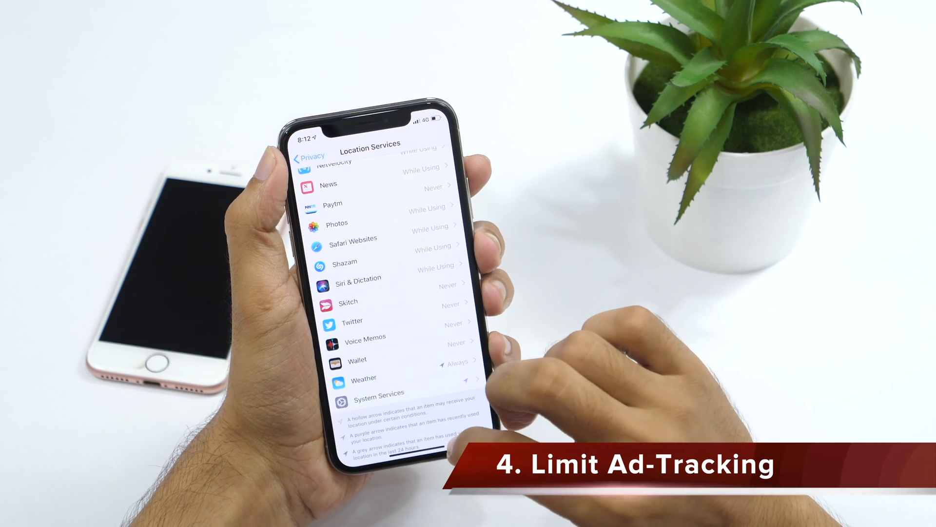
{"action": "left_click", "coordinate": [310, 158]}
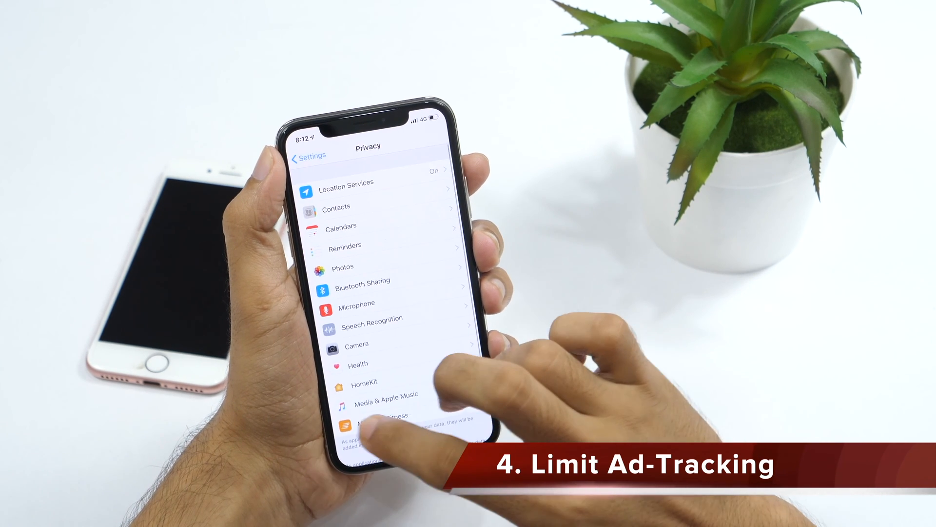
{"action": "left_click", "coordinate": [308, 156]}
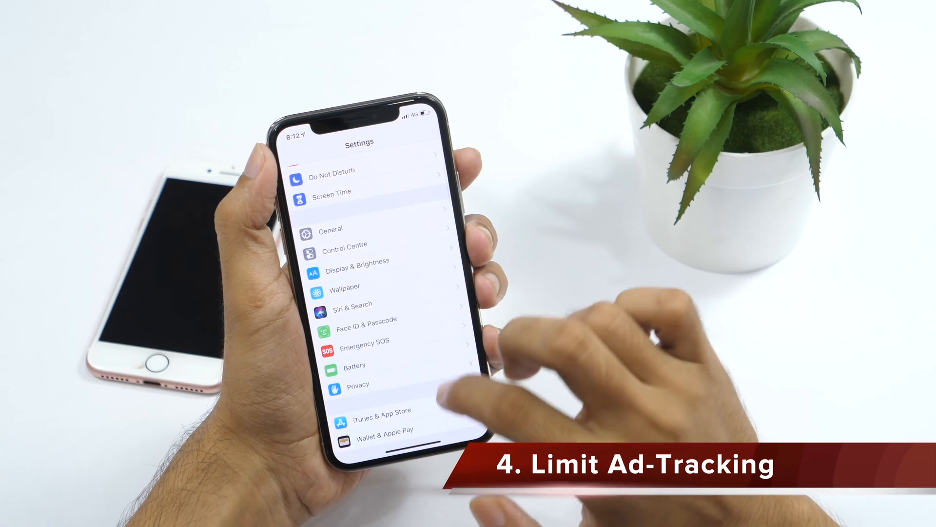
{"action": "scroll", "scroll_direction": "down", "scroll_amount": 3}
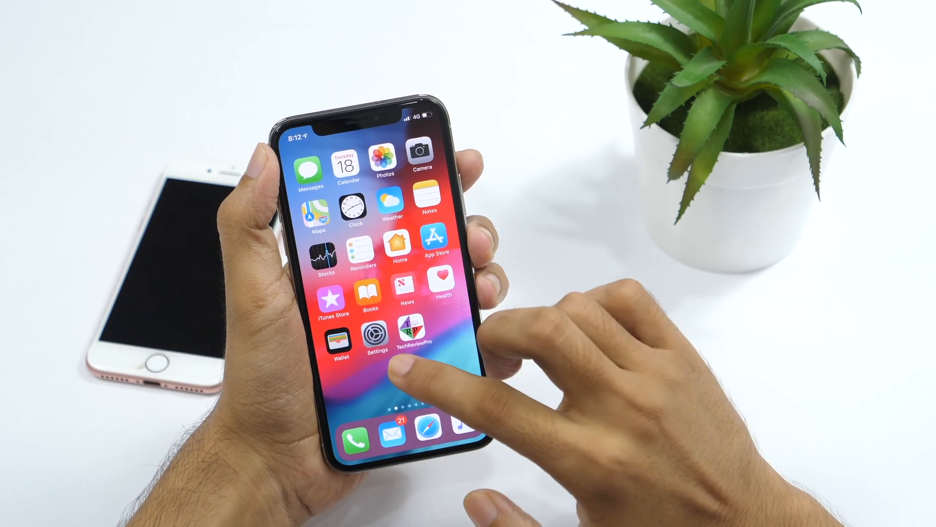
{"action": "left_click", "coordinate": [375, 332]}
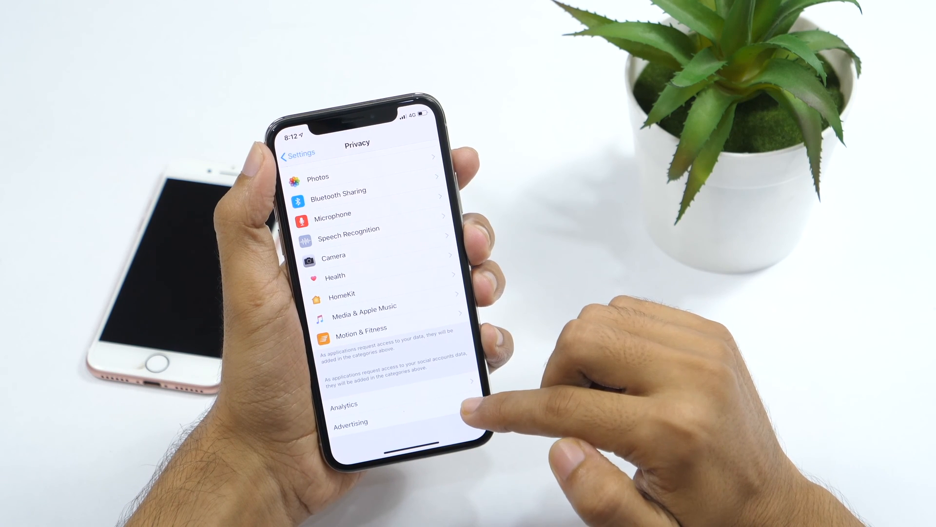
{"action": "left_click", "coordinate": [350, 424]}
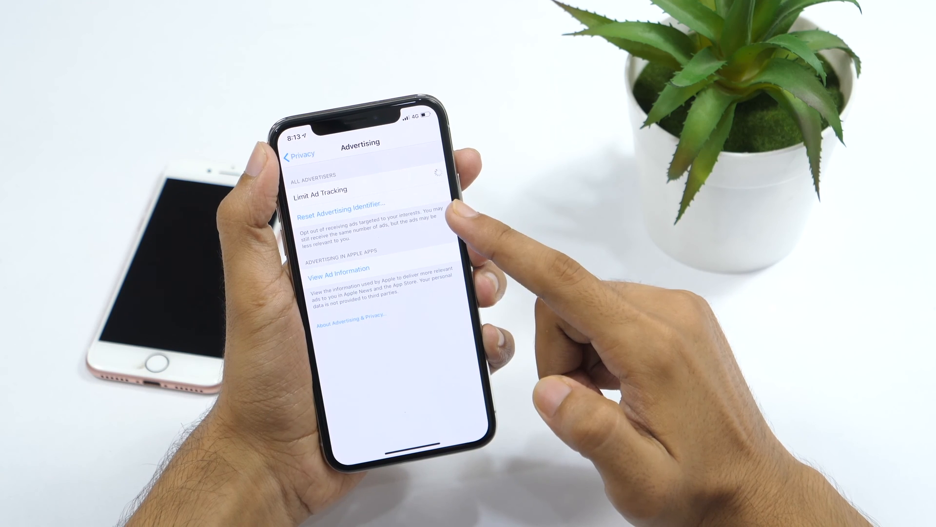
Switch Limit Ad Tracking on and return to the Privacy list.
{"action": "left_click", "coordinate": [430, 174]}
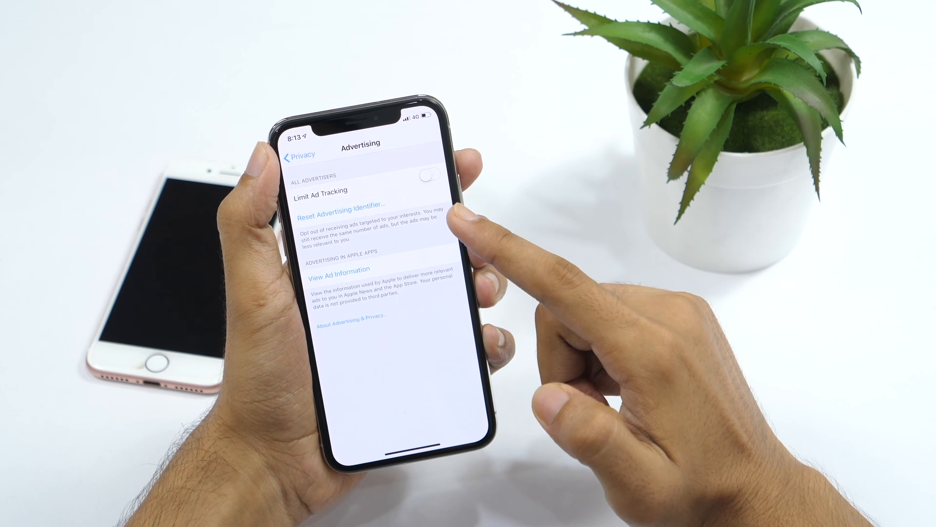
{"action": "left_click", "coordinate": [428, 173]}
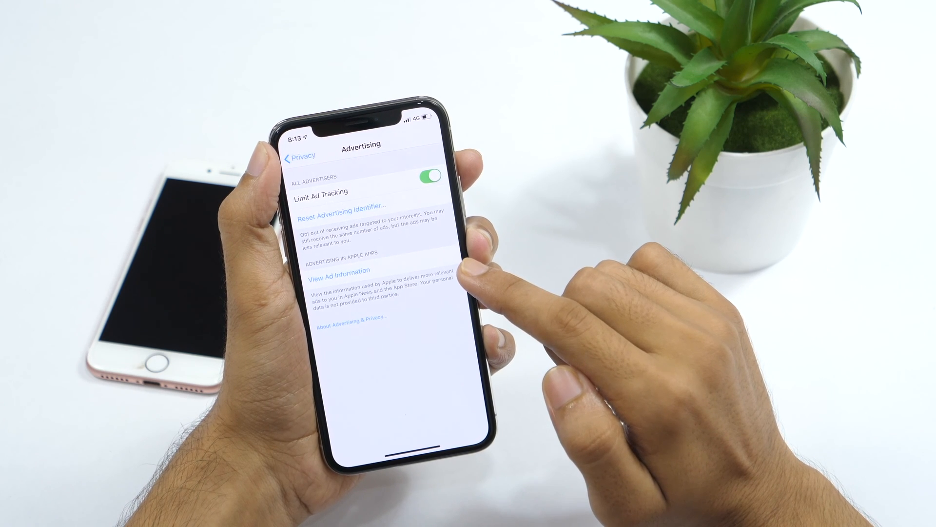
{"action": "left_click", "coordinate": [301, 157]}
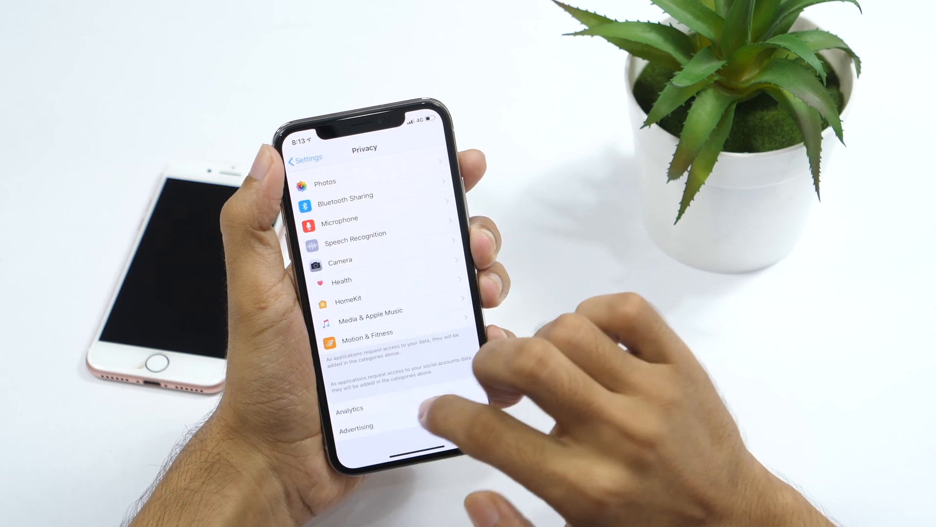
Return to Settings and view Safari's Search and General toggles.
{"action": "left_click", "coordinate": [304, 157]}
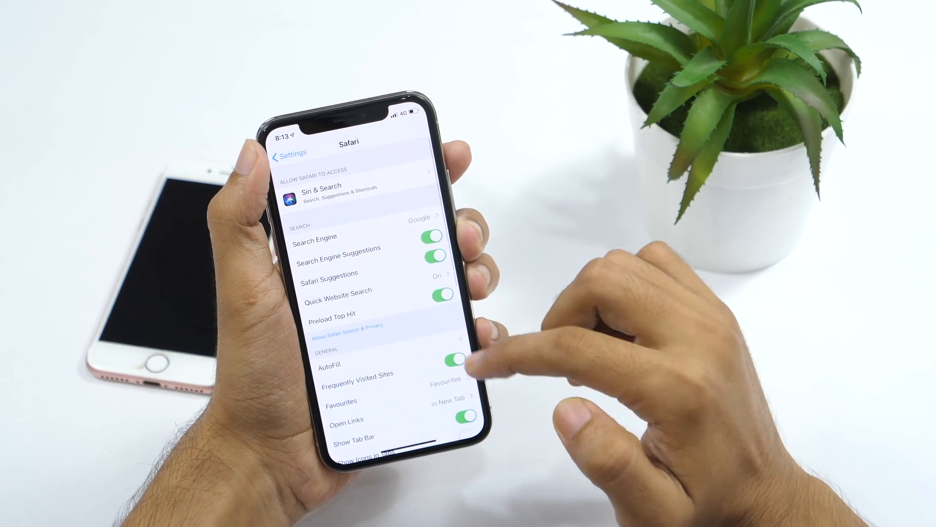
{"action": "scroll", "scroll_direction": "down", "scroll_amount": 3}
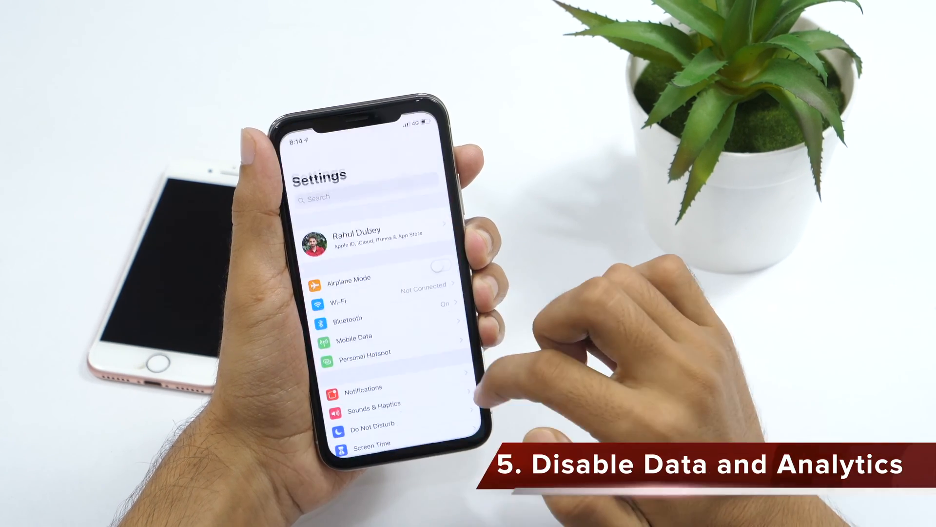
Reach the Analytics page under Privacy.
{"action": "scroll", "scroll_direction": "down", "scroll_amount": 3}
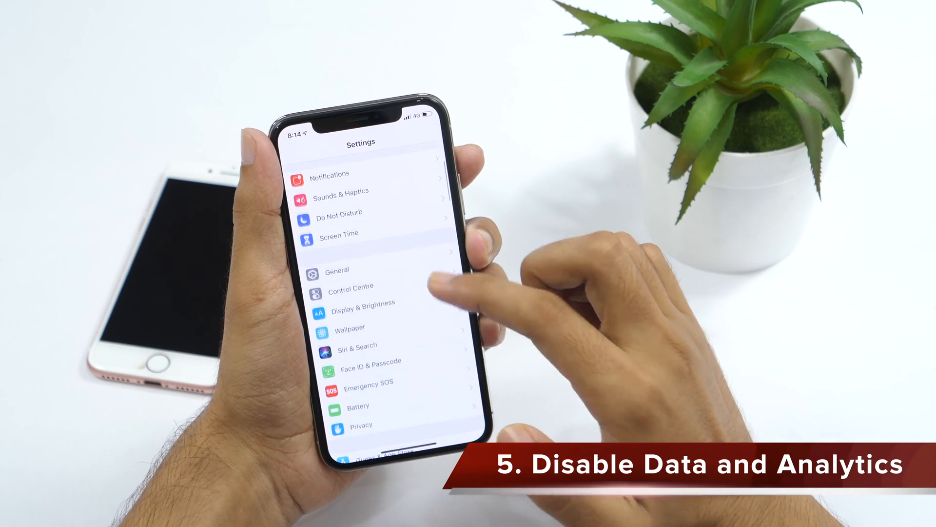
{"action": "left_click", "coordinate": [361, 425]}
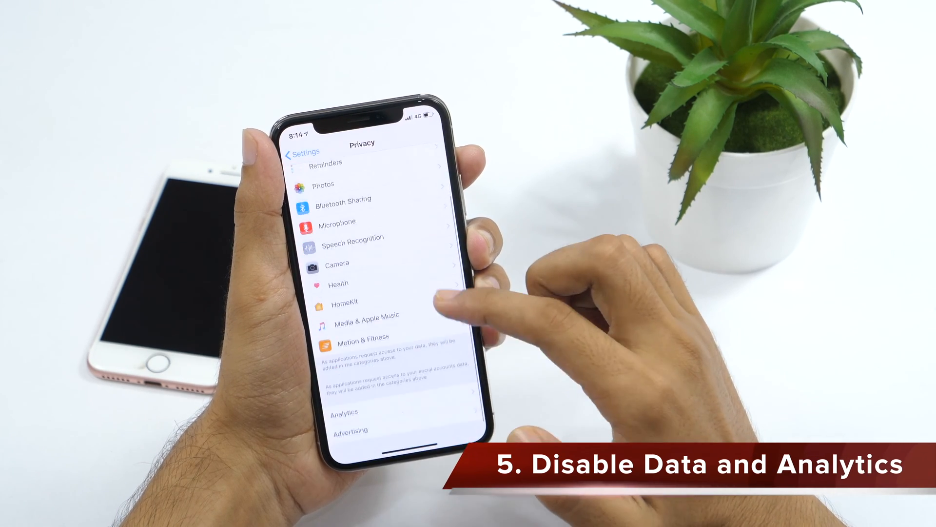
{"action": "left_click", "coordinate": [344, 412]}
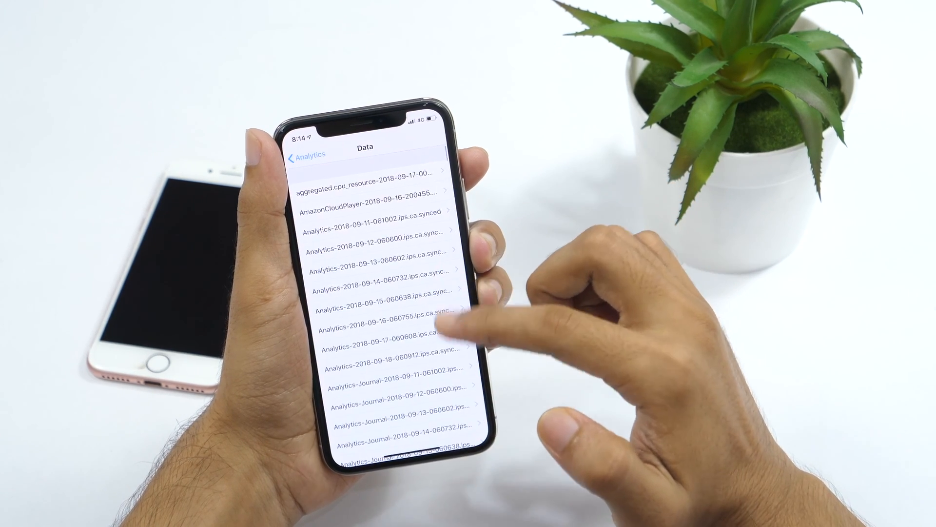
Scroll through the collected Analytics Data log files.
{"action": "scroll", "scroll_direction": "down", "scroll_amount": 3}
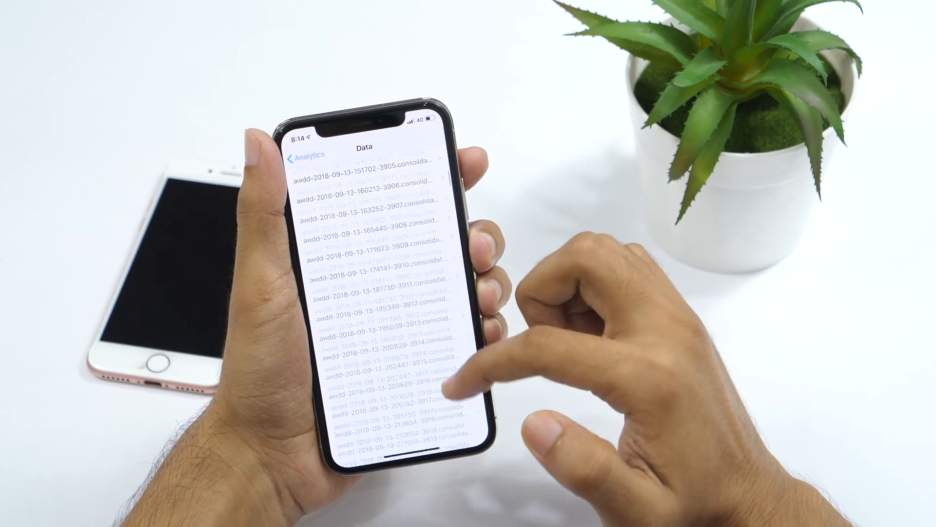
{"action": "scroll", "scroll_direction": "down", "scroll_amount": 3}
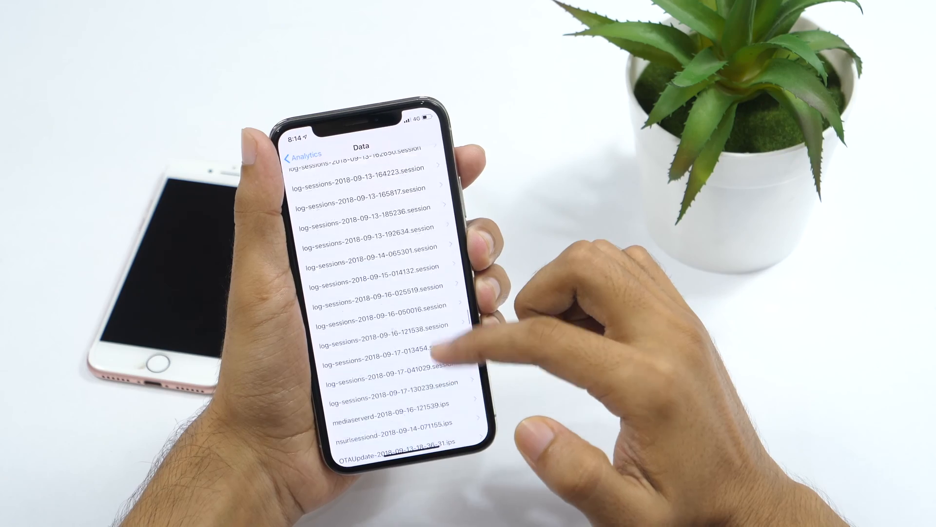
{"action": "scroll", "scroll_direction": "down", "scroll_amount": 3}
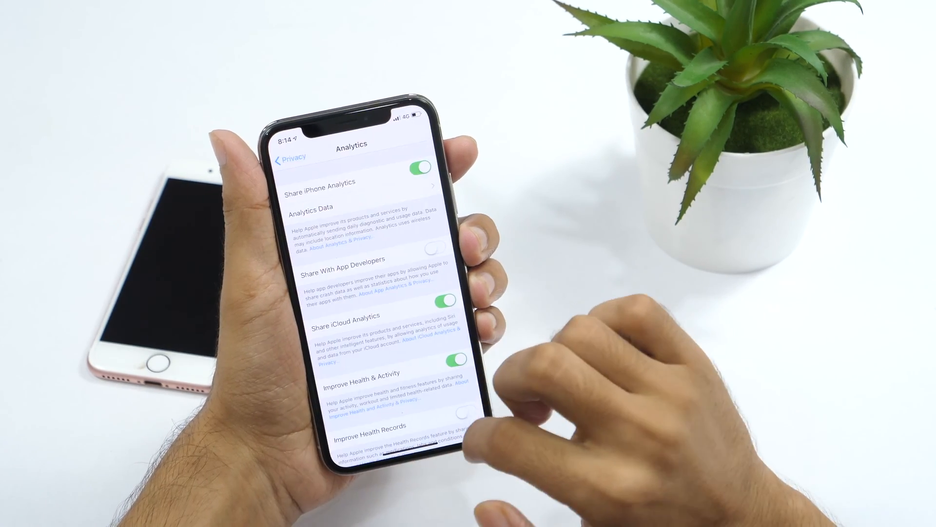
Switch Share iPhone Analytics off on the Analytics page.
{"action": "left_click", "coordinate": [421, 165]}
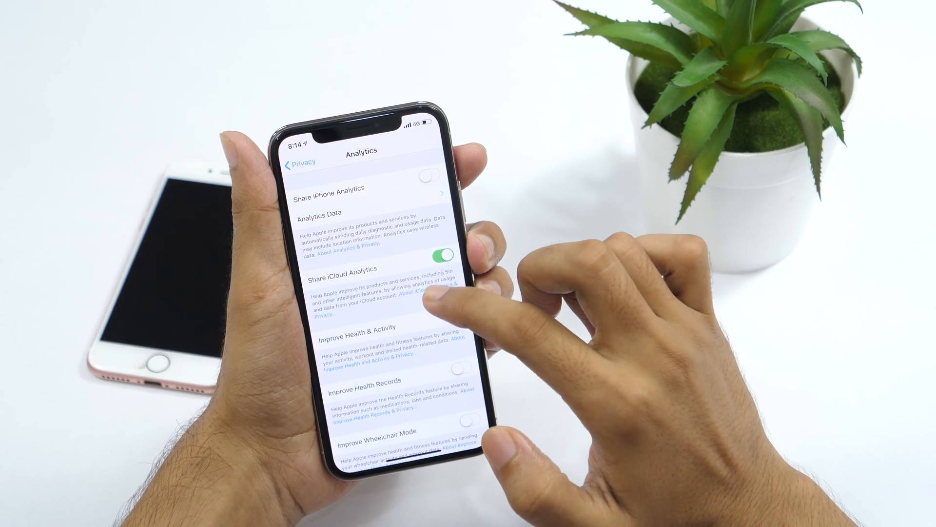
{"action": "left_click", "coordinate": [443, 254]}
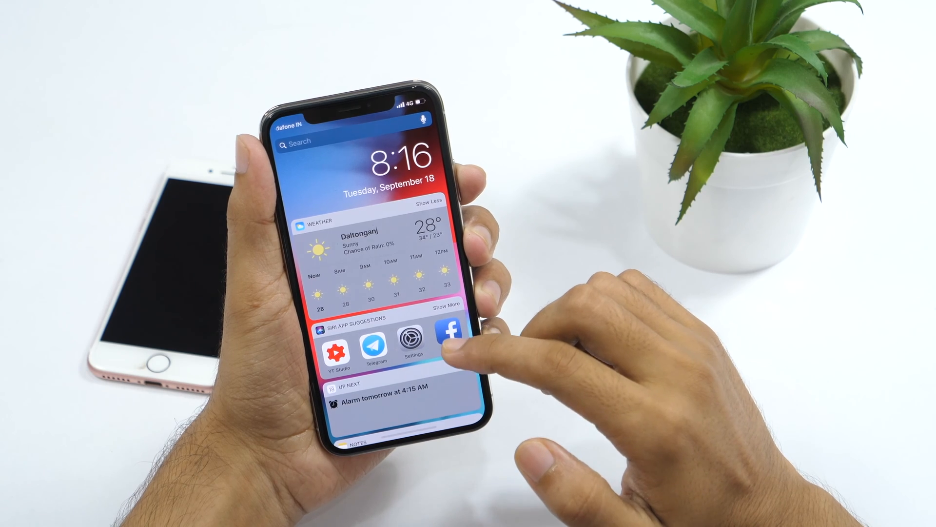
Scroll the Today View widget stack and view its Add Widgets editor via Edit.
{"action": "scroll", "scroll_direction": "down", "scroll_amount": 3}
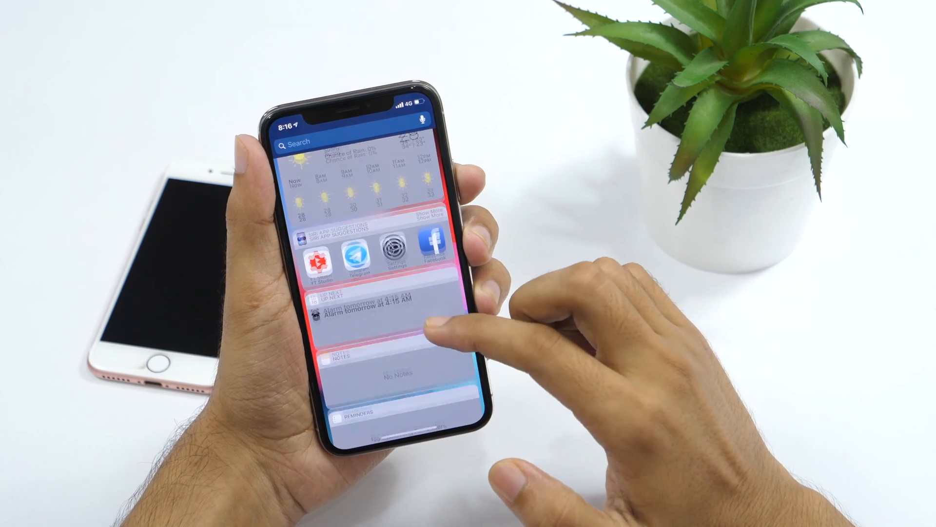
{"action": "scroll", "scroll_direction": "down", "scroll_amount": 3}
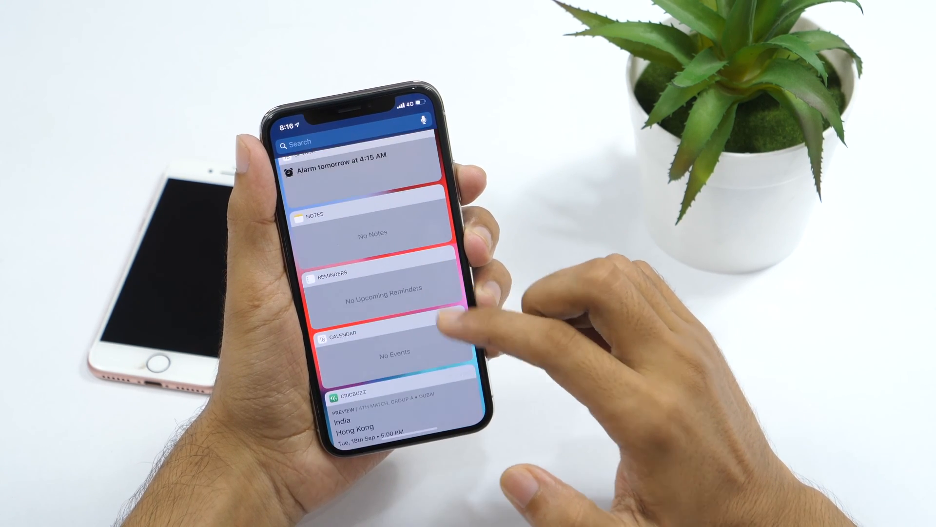
{"action": "scroll", "scroll_direction": "down", "scroll_amount": 3}
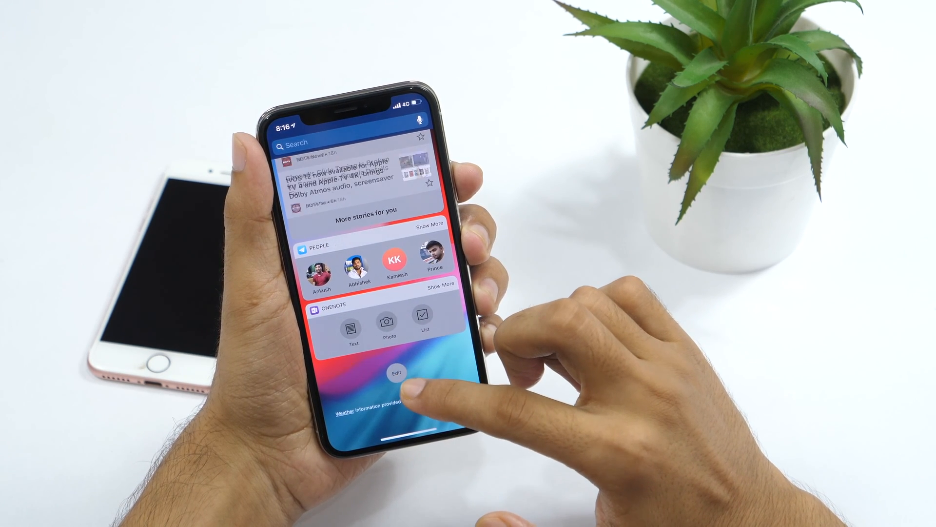
{"action": "left_click", "coordinate": [397, 372]}
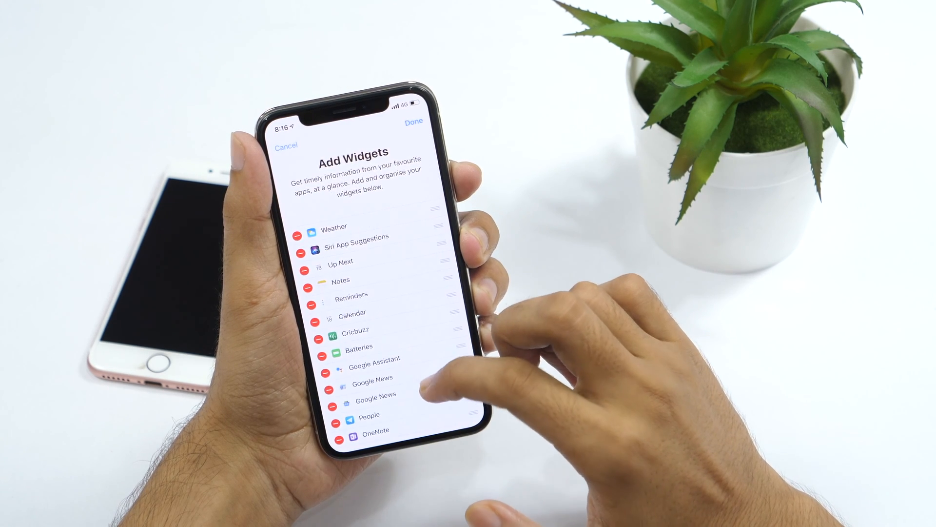
{"action": "scroll", "scroll_direction": "down", "scroll_amount": 3}
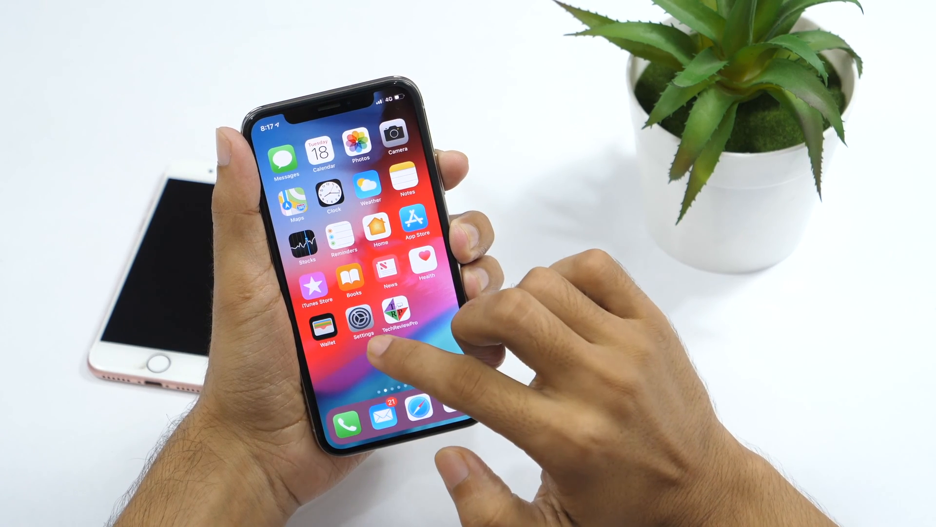
Review the lock-screen access options, including Today View, under Face ID & Passcode.
{"action": "left_click", "coordinate": [358, 320]}
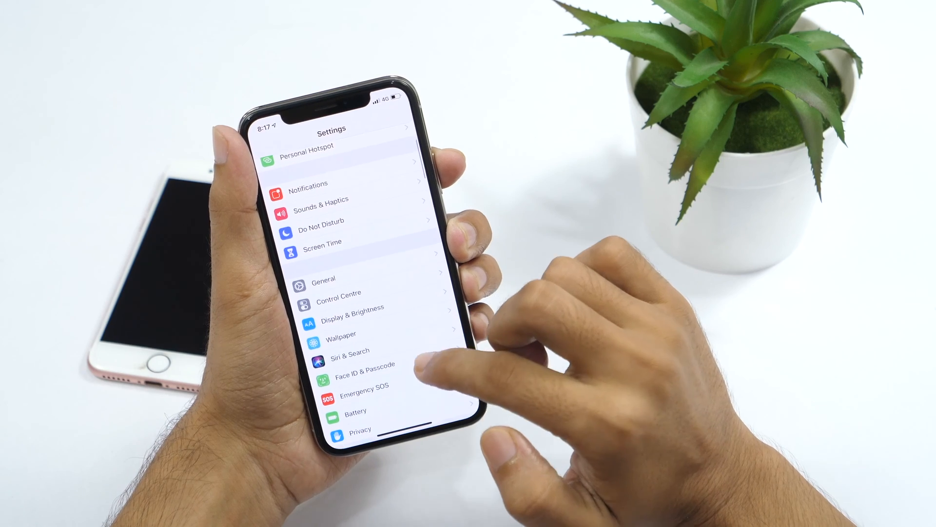
{"action": "left_click", "coordinate": [357, 369]}
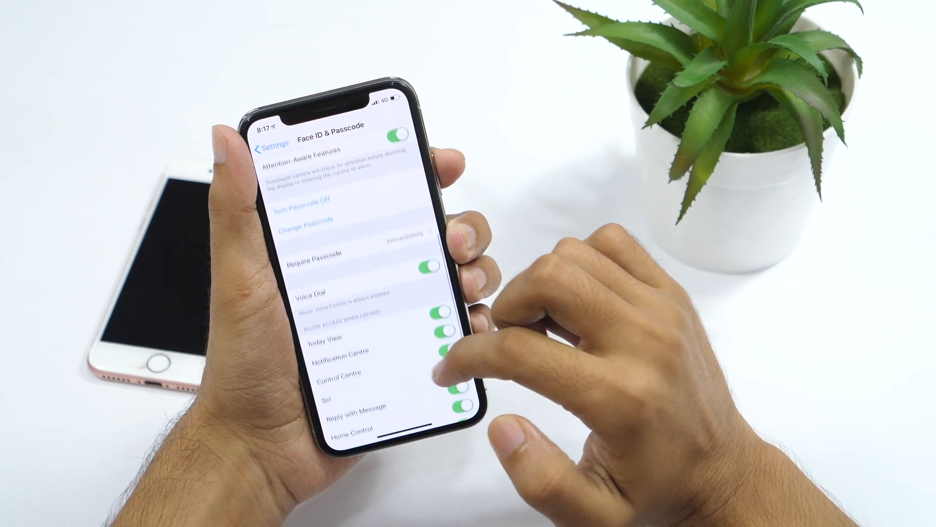
{"action": "scroll", "scroll_direction": "down", "scroll_amount": 3}
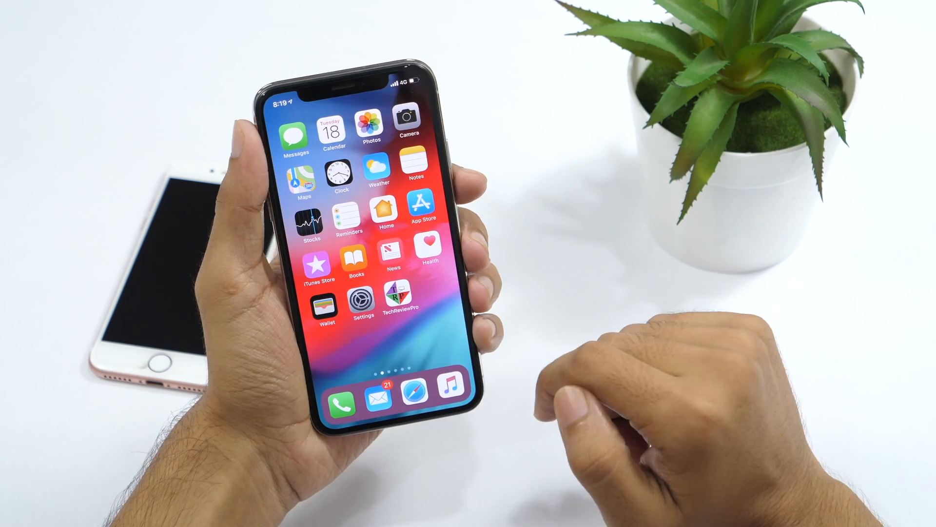
Switch off camera access for Skitch and LinkedIn in Privacy > Camera, leaving other apps allowed.
{"action": "left_click", "coordinate": [361, 302]}
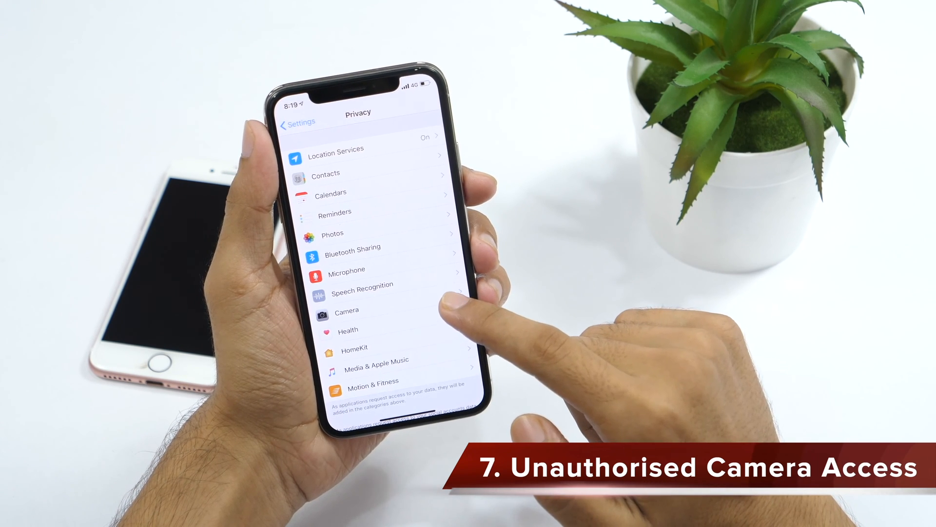
{"action": "left_click", "coordinate": [346, 311]}
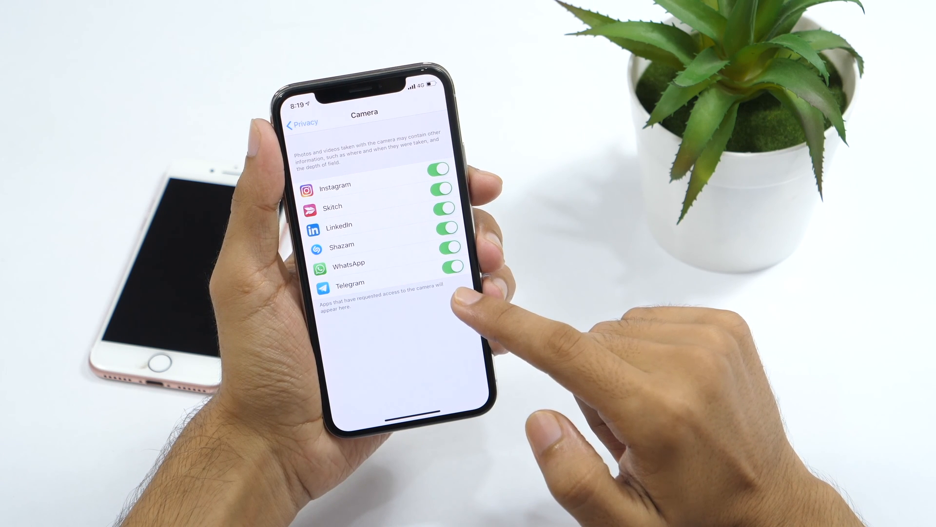
{"action": "left_click", "coordinate": [467, 230]}
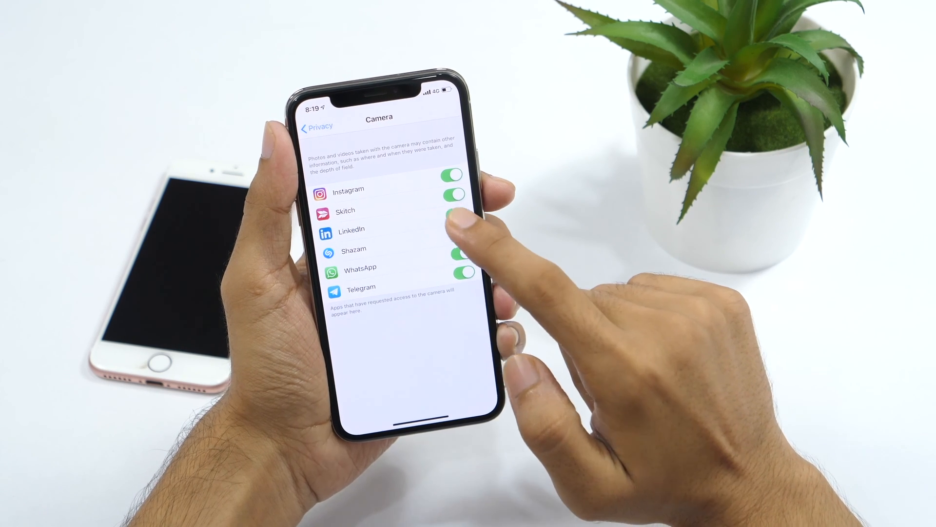
{"action": "left_click", "coordinate": [463, 210]}
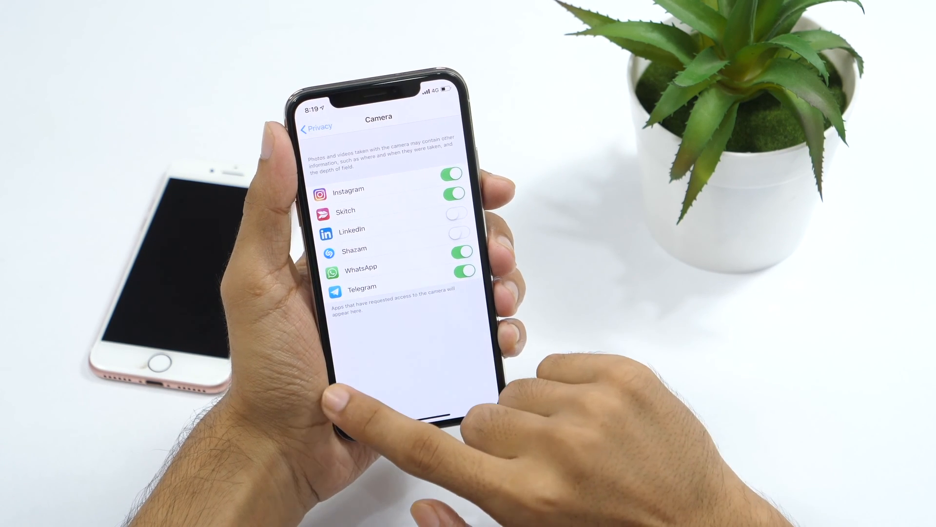
{"action": "left_click", "coordinate": [316, 127]}
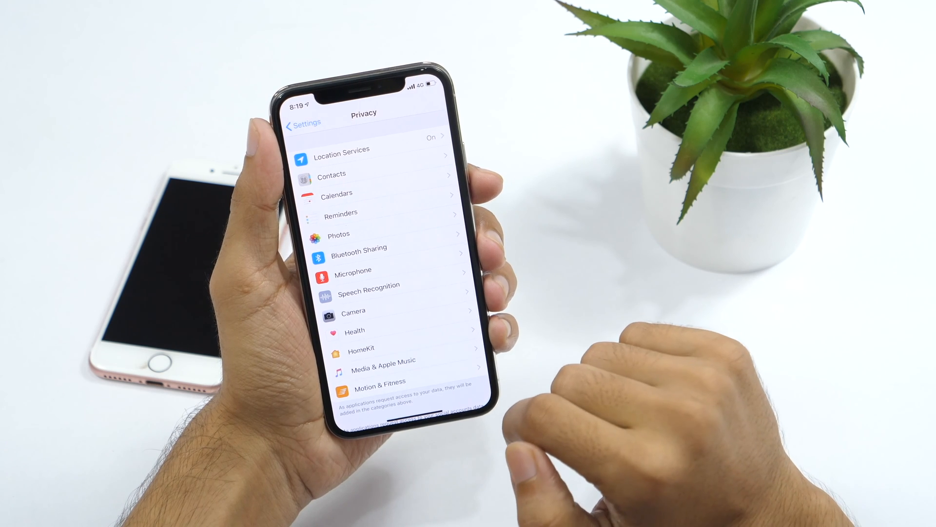
Switch off microphone access for Assistant in Privacy > Microphone, then leave Settings.
{"action": "left_click", "coordinate": [352, 269]}
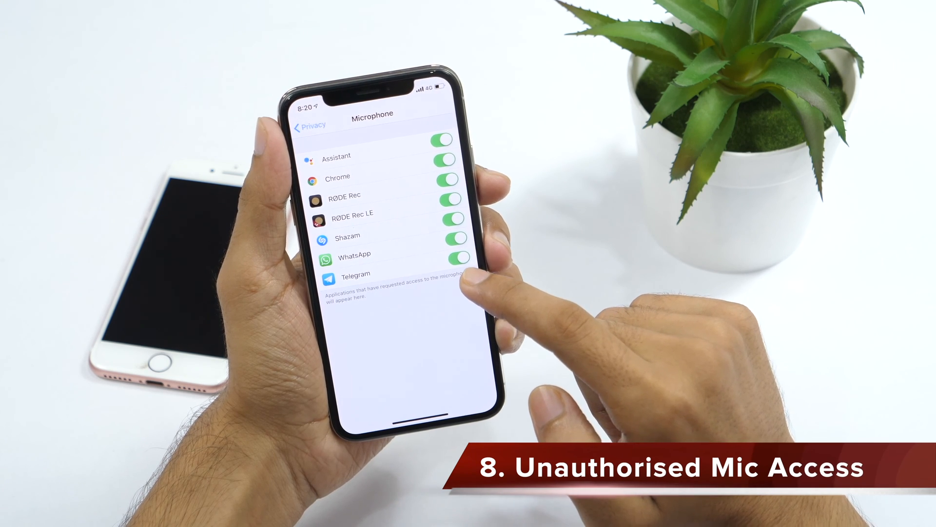
{"action": "left_click", "coordinate": [445, 159]}
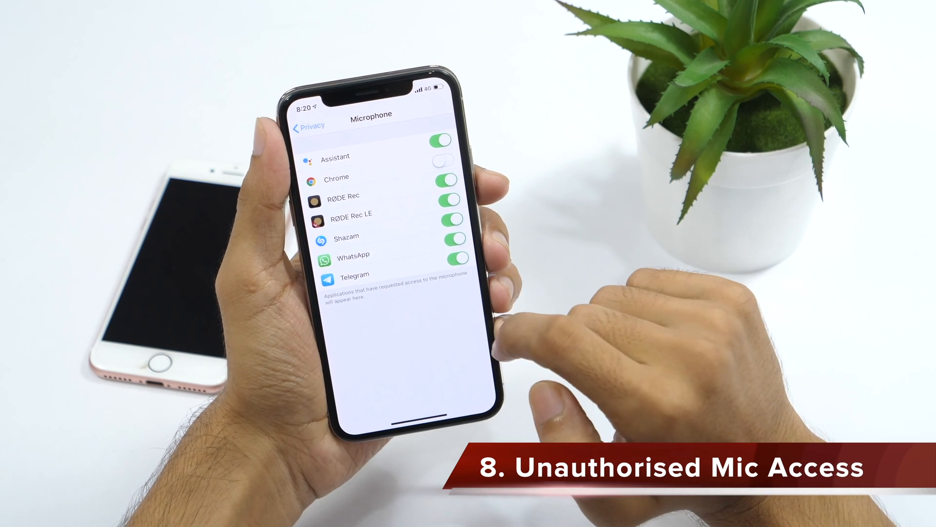
{"action": "left_click", "coordinate": [309, 125]}
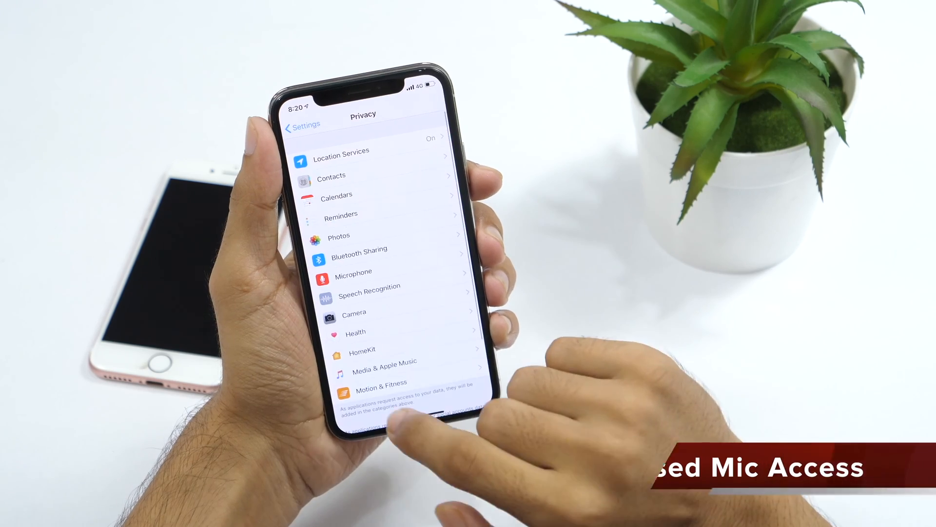
{"action": "left_click", "coordinate": [302, 126]}
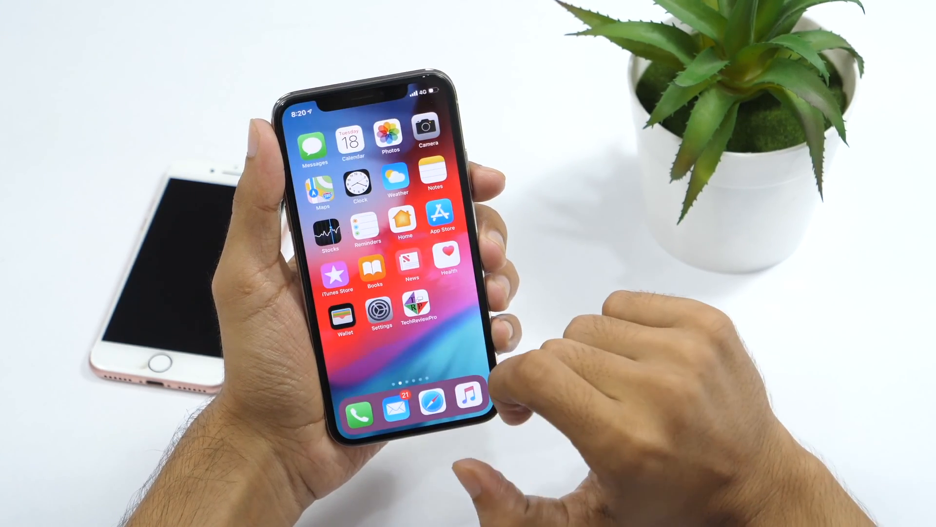
Turn off Share My Location under Privacy > Location Services.
{"action": "left_click", "coordinate": [374, 313]}
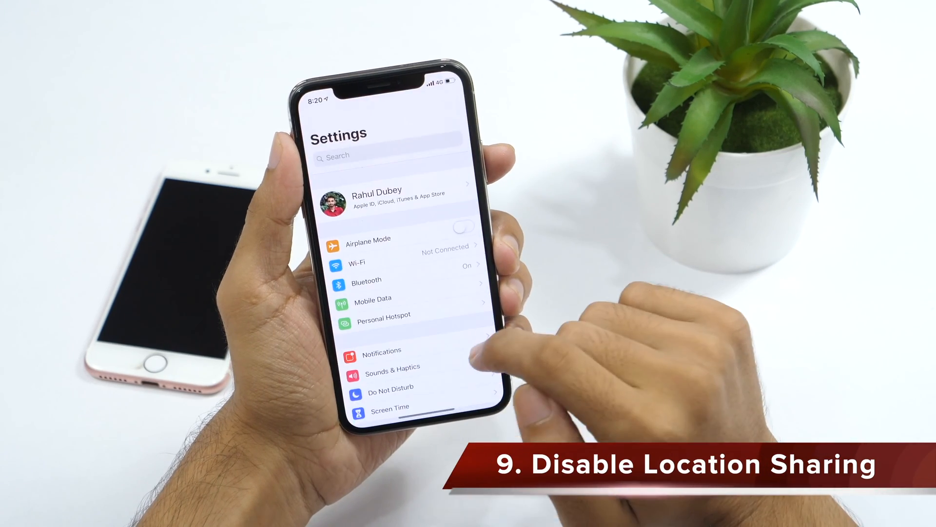
{"action": "scroll", "scroll_direction": "down", "scroll_amount": 3}
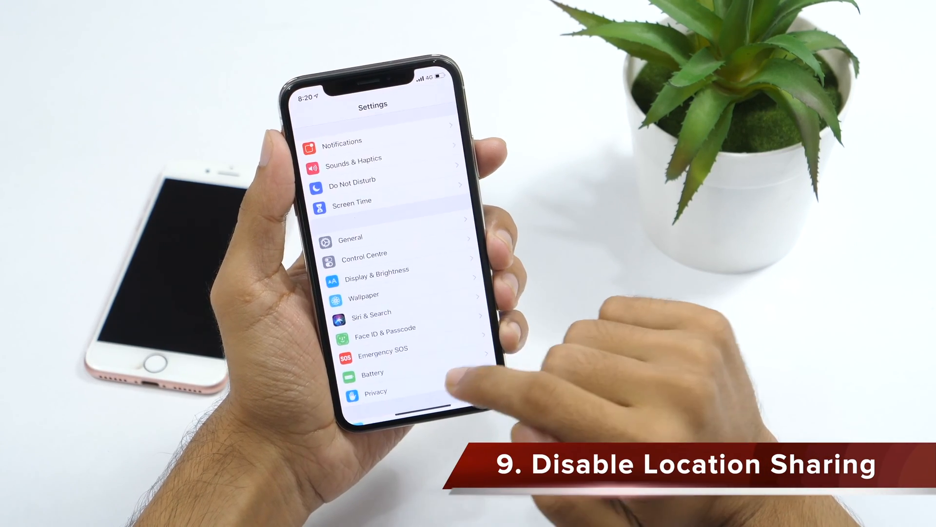
{"action": "left_click", "coordinate": [377, 392]}
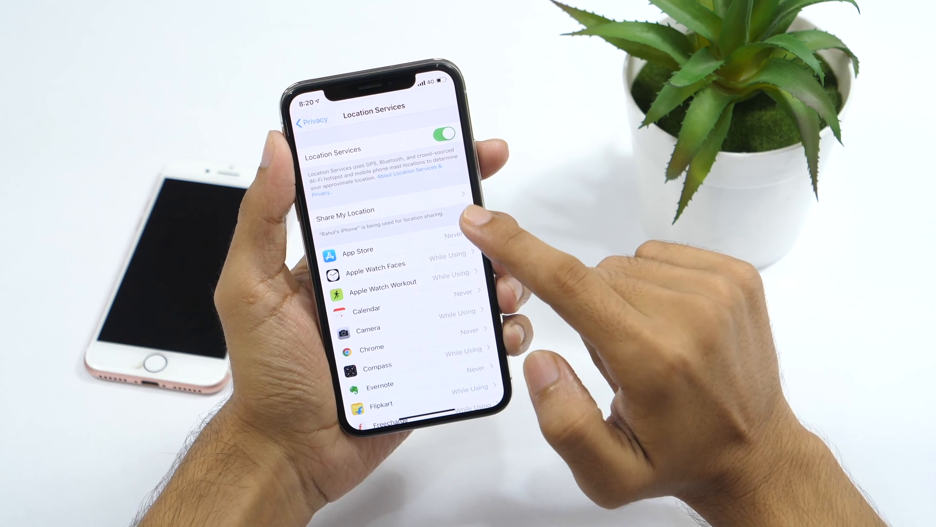
{"action": "left_click", "coordinate": [375, 216]}
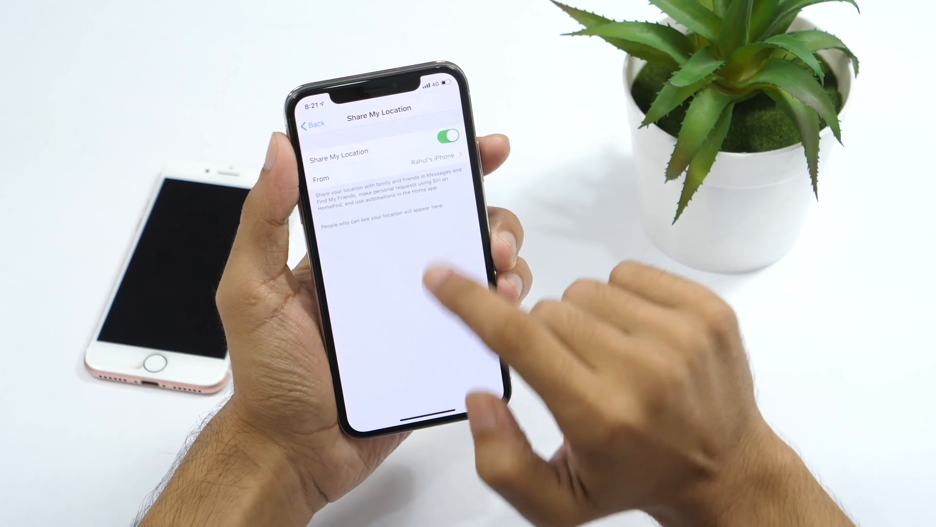
{"action": "left_click", "coordinate": [449, 145]}
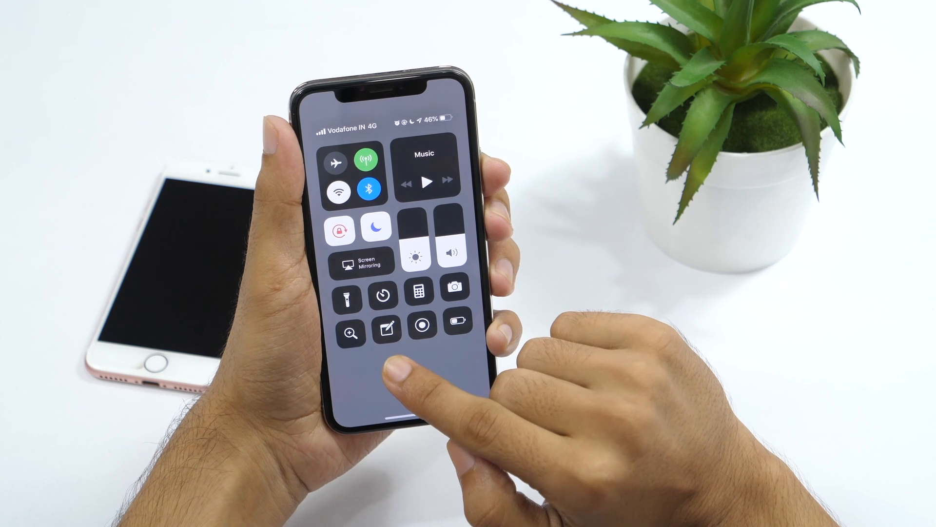
Start a quick note from Control Centre with test text 'Cghh' and finish it with Done.
{"action": "left_click", "coordinate": [375, 227]}
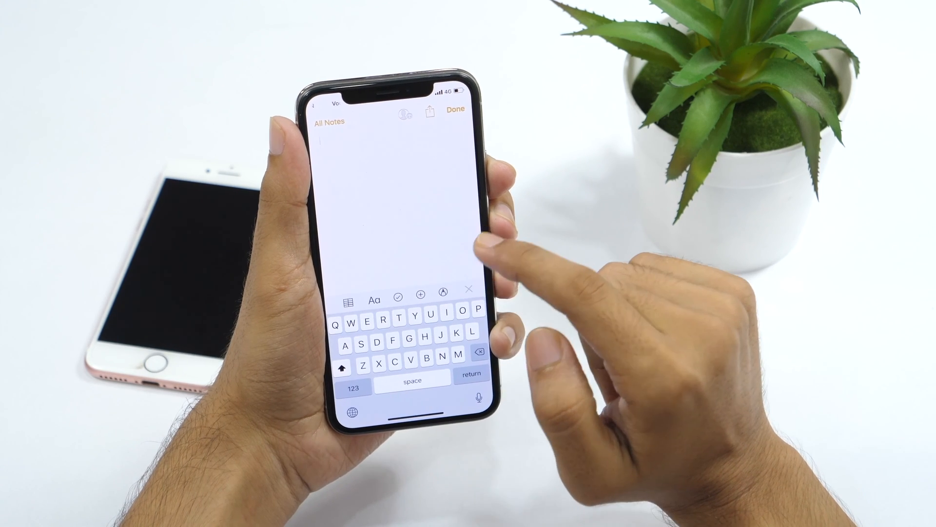
{"action": "type", "text": "Cghh"}
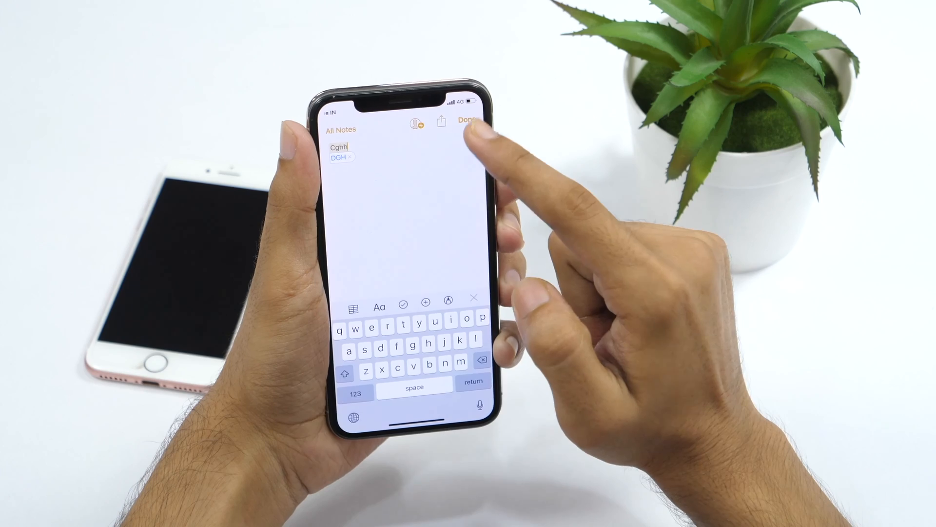
{"action": "left_click", "coordinate": [468, 115]}
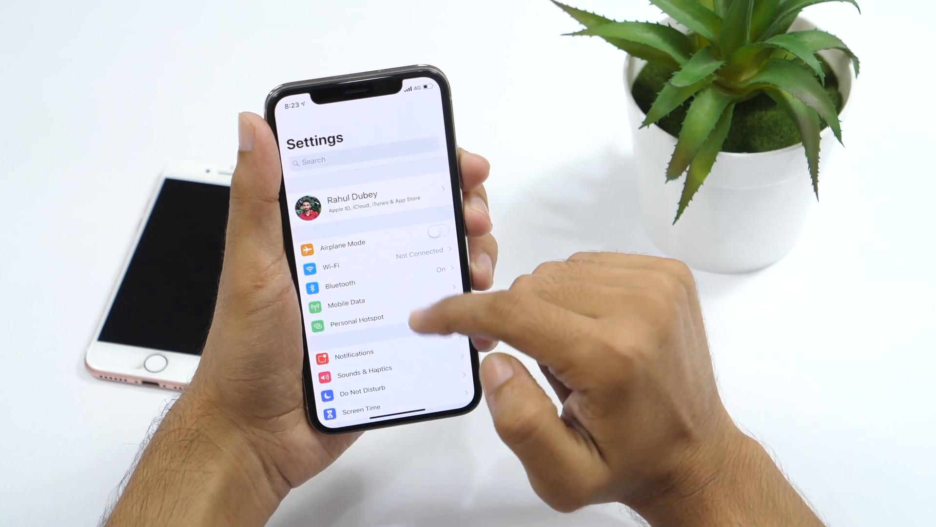
Scroll through the Face ID & Passcode page and its attention-aware options.
{"action": "scroll", "scroll_direction": "down", "scroll_amount": 3}
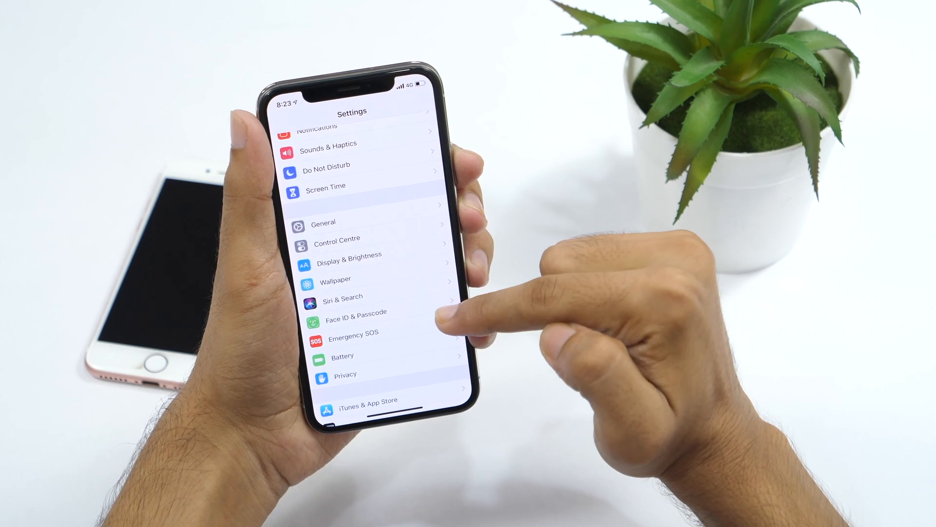
{"action": "left_click", "coordinate": [355, 312]}
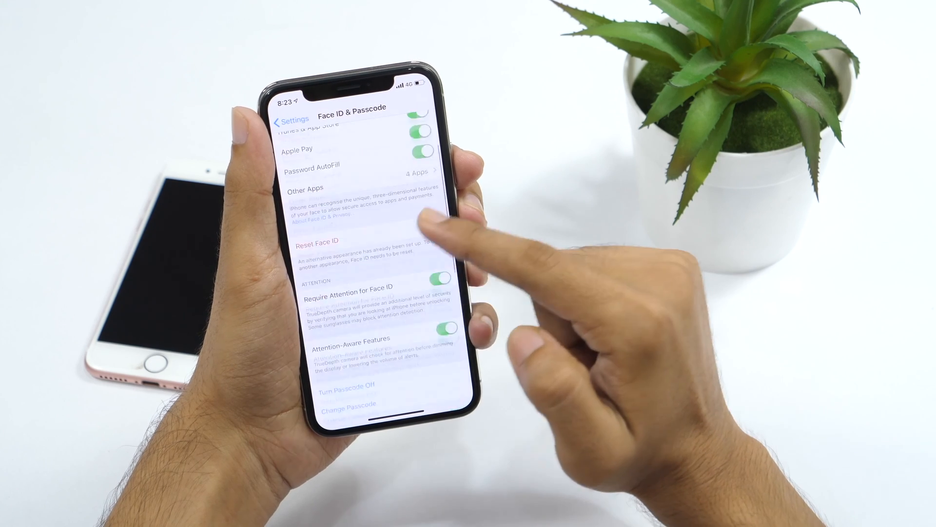
{"action": "scroll", "scroll_direction": "down", "scroll_amount": 3}
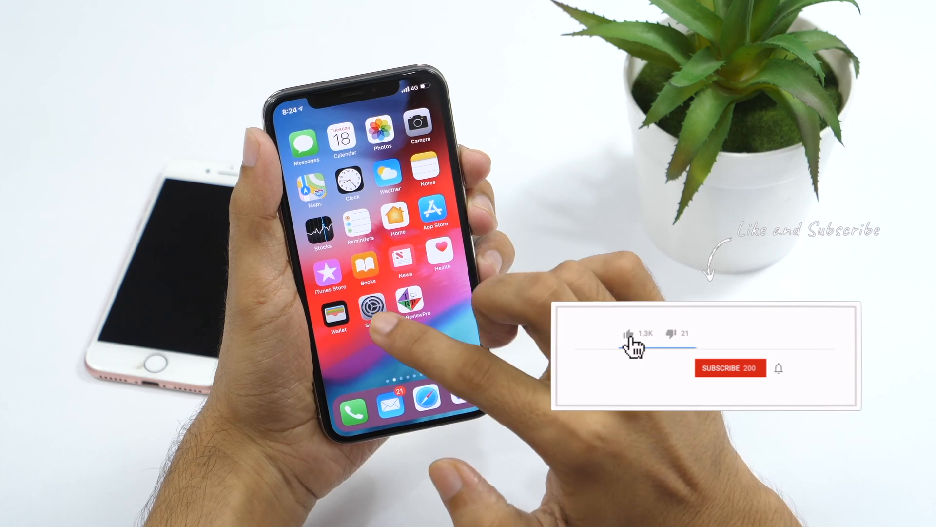
Reopen Settings and show the General page with About and Software Update.
{"action": "left_click", "coordinate": [371, 312]}
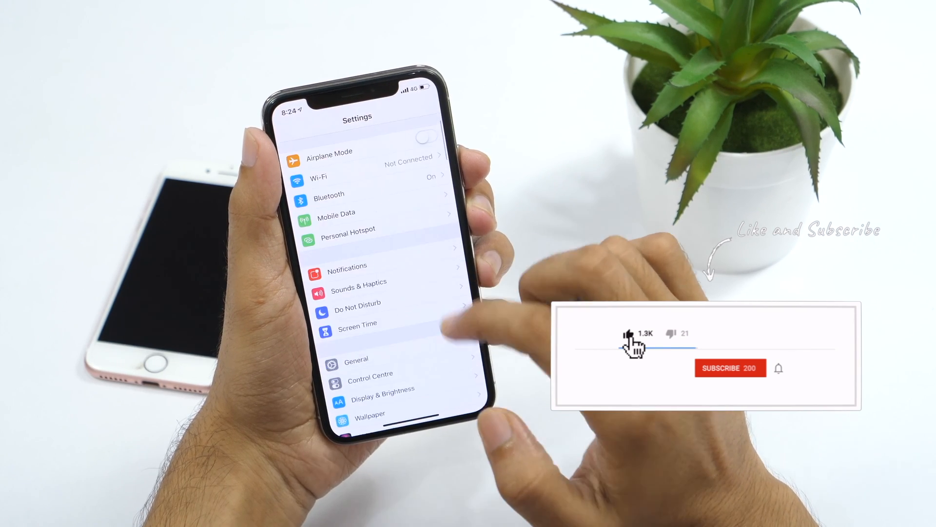
{"action": "left_click", "coordinate": [357, 360]}
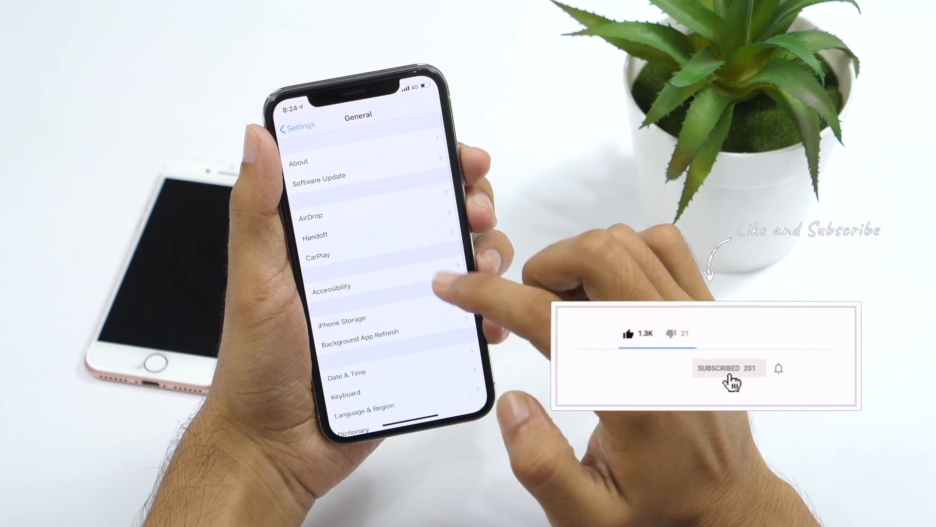